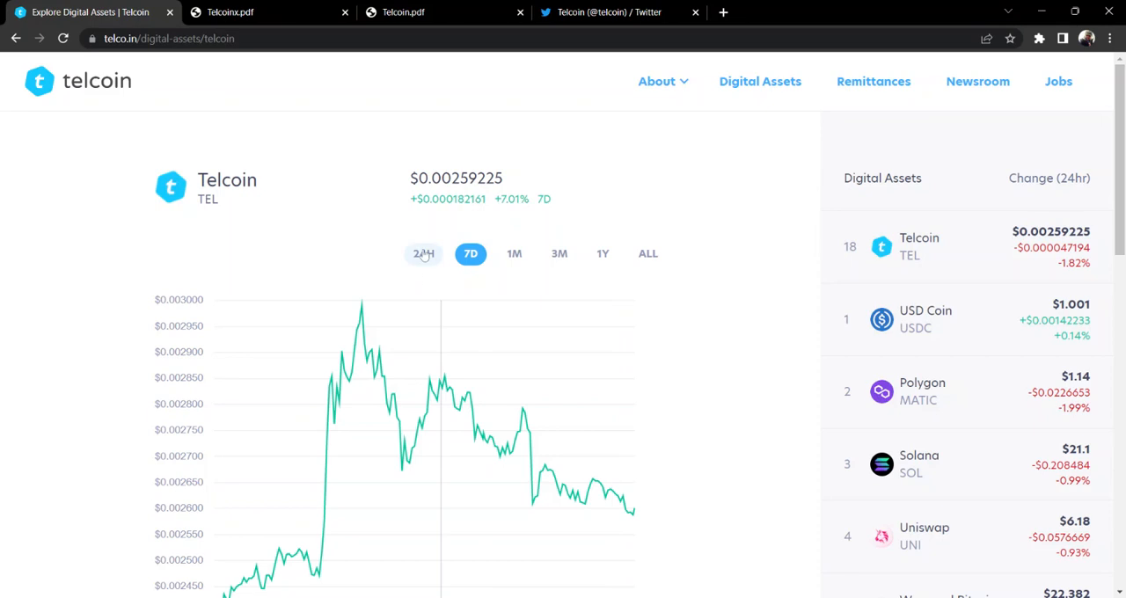
Step: Switch the TEL price chart to the 24H range, showing about a 1.82% decline
click(422, 253)
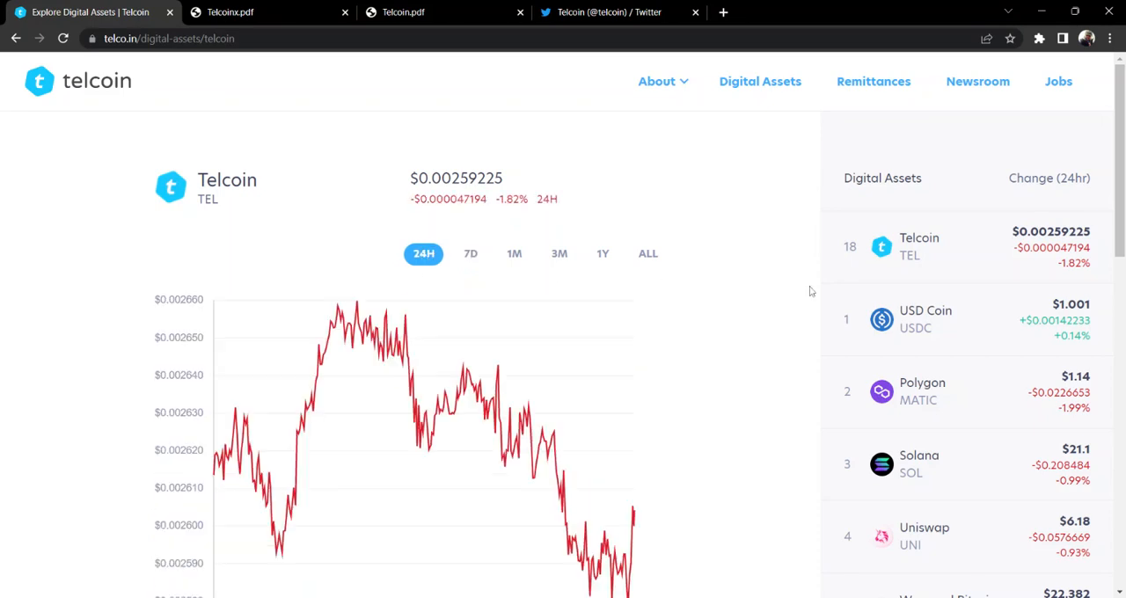
mouse_move(824, 296)
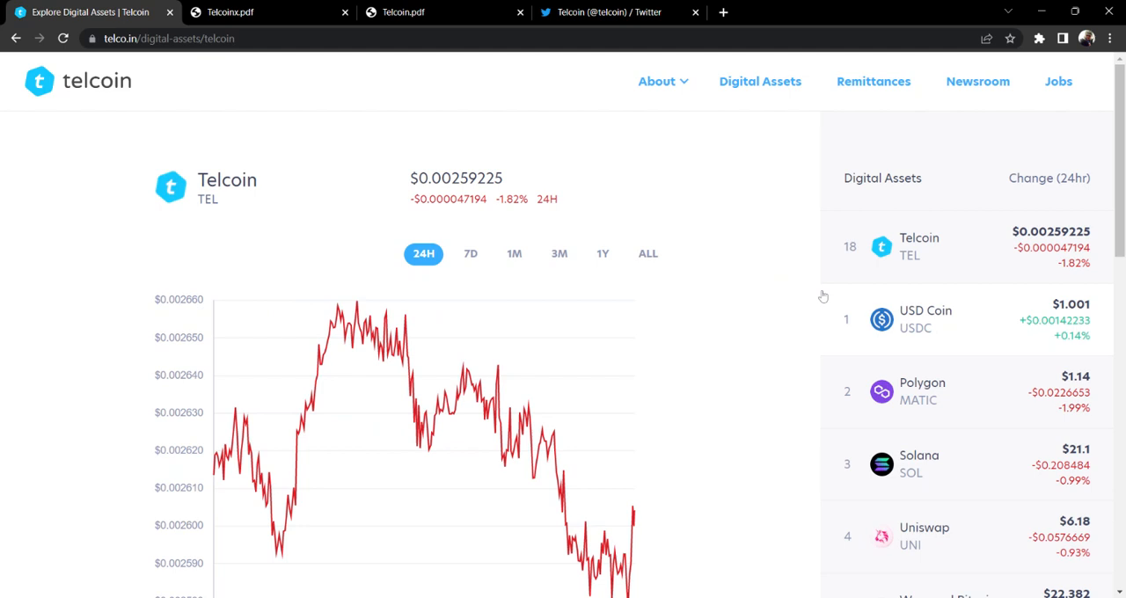
mouse_move(791, 243)
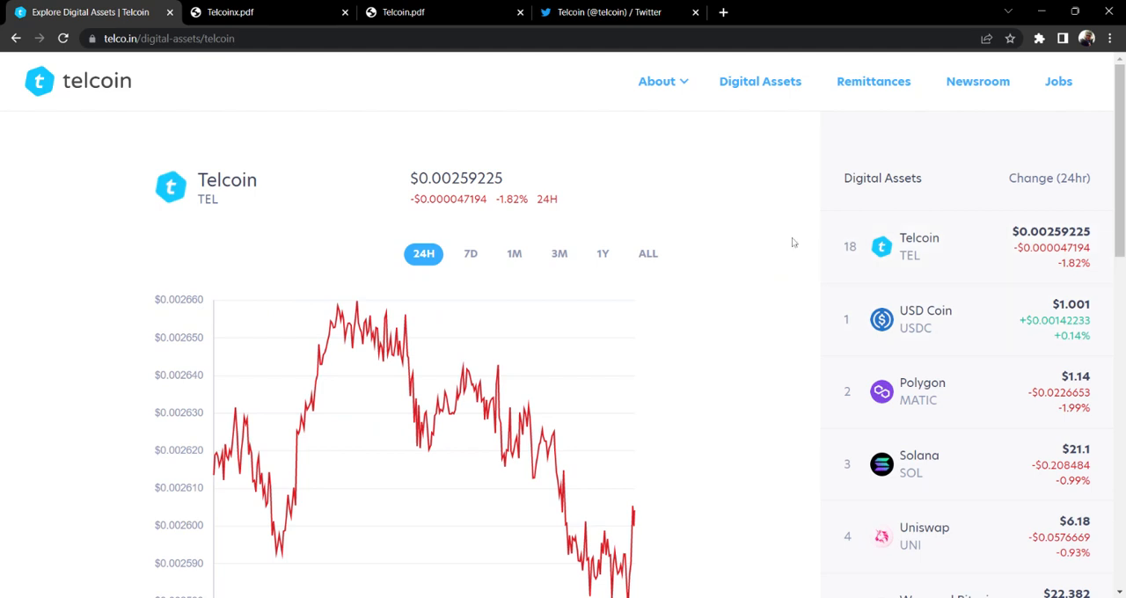
mouse_move(774, 262)
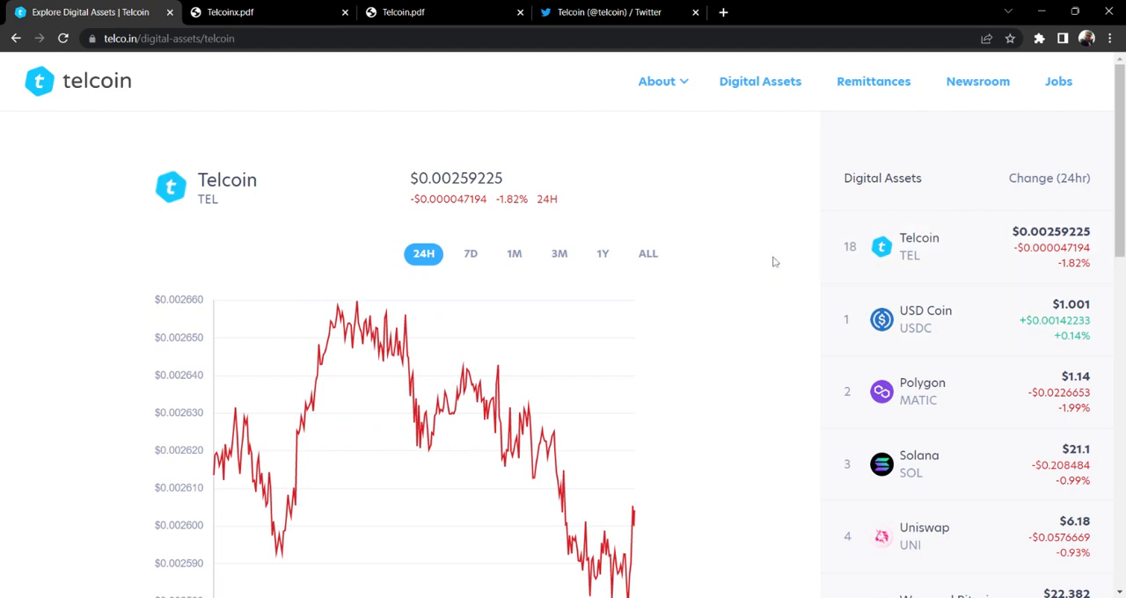
scroll(down, 3)
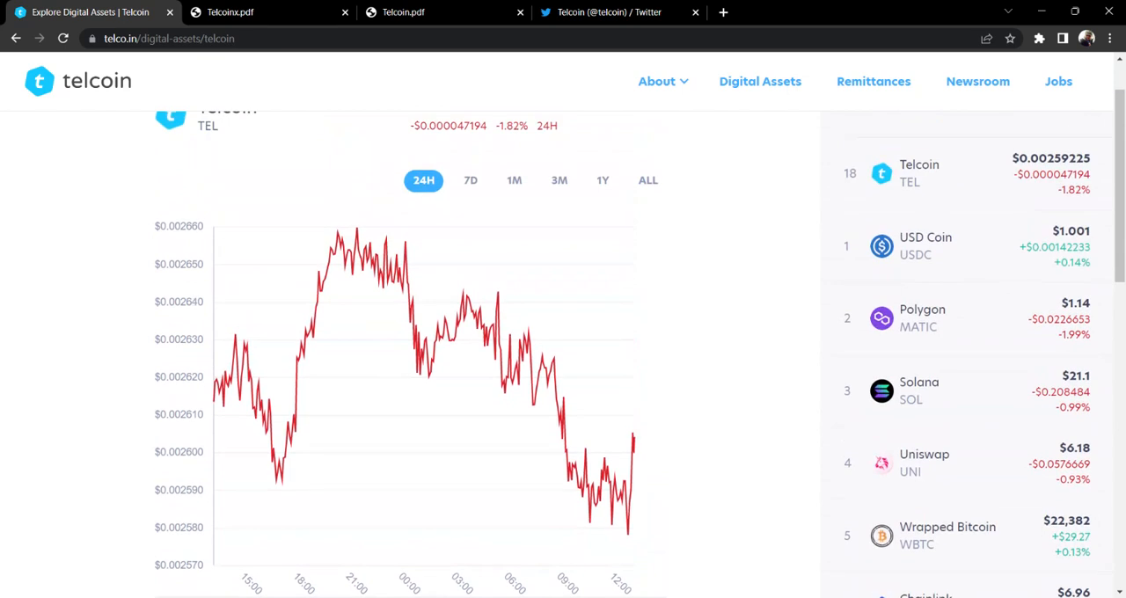
scroll(down, 3)
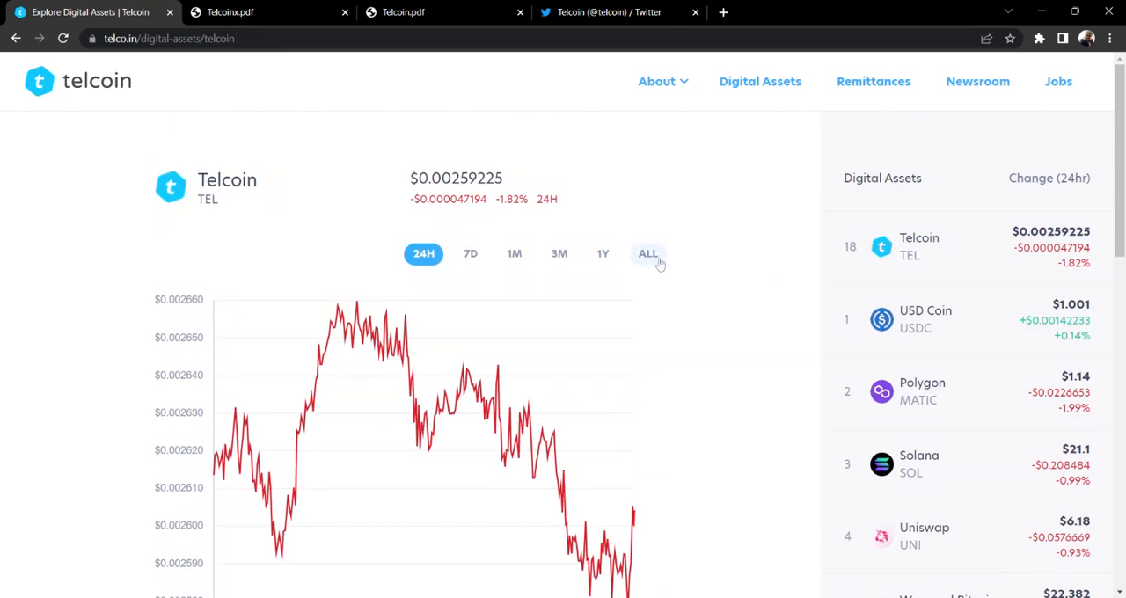
Step: Switch the TEL chart to the ALL range and review its full history and all-time peak
click(647, 253)
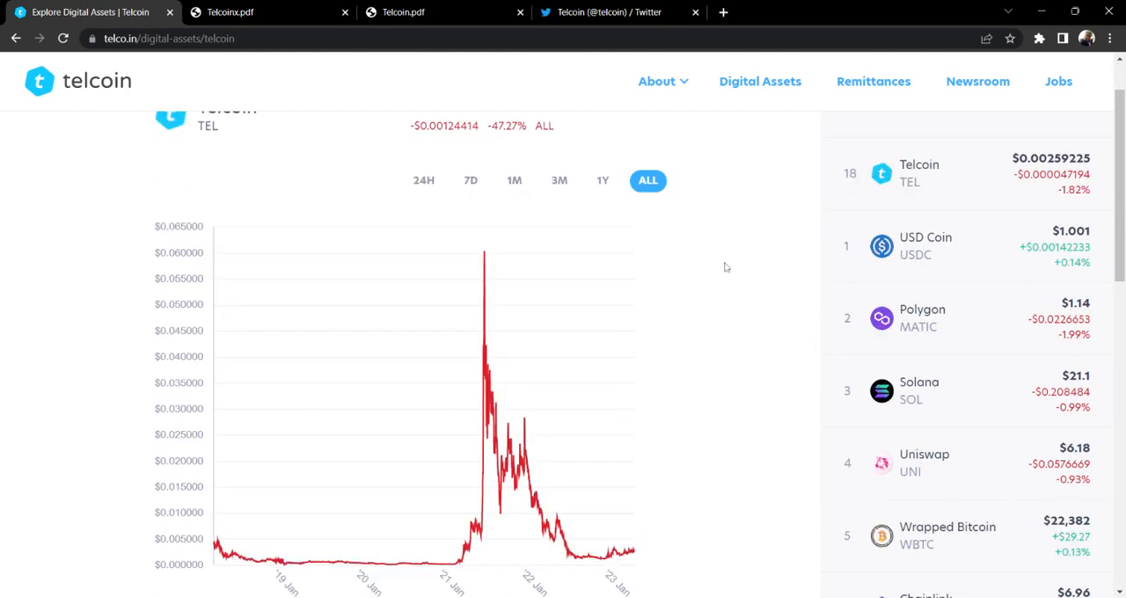
scroll(down, 3)
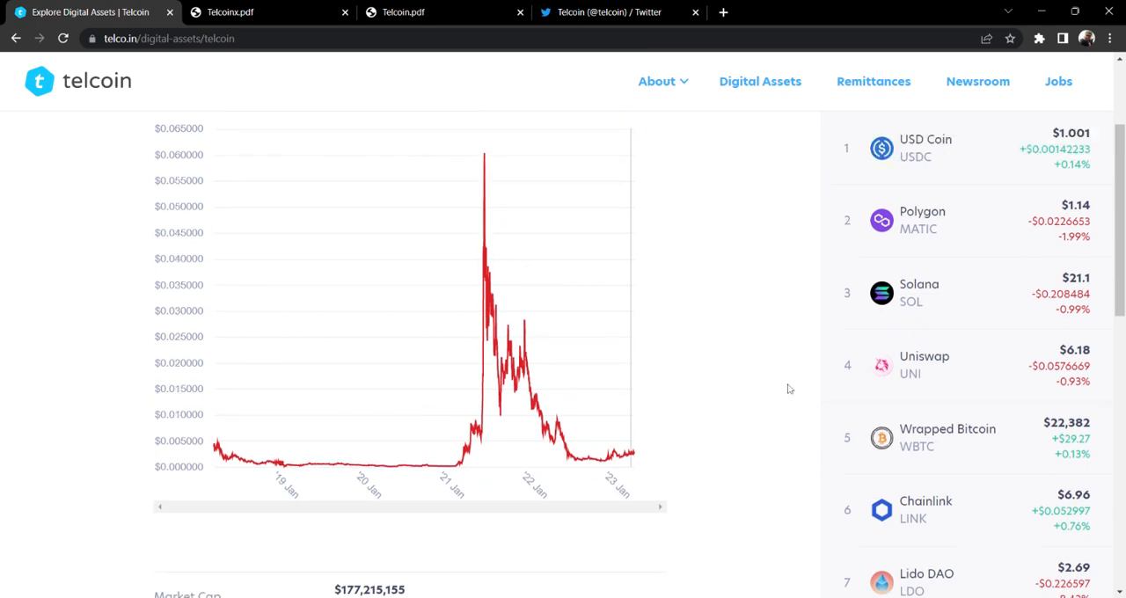
scroll(down, 3)
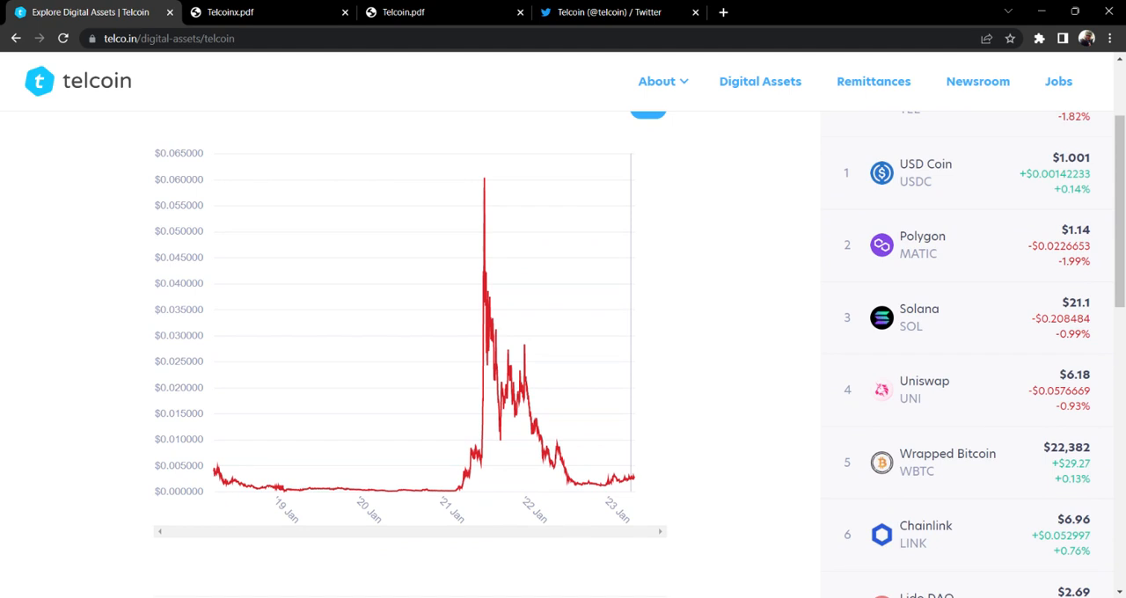
mouse_move(486, 187)
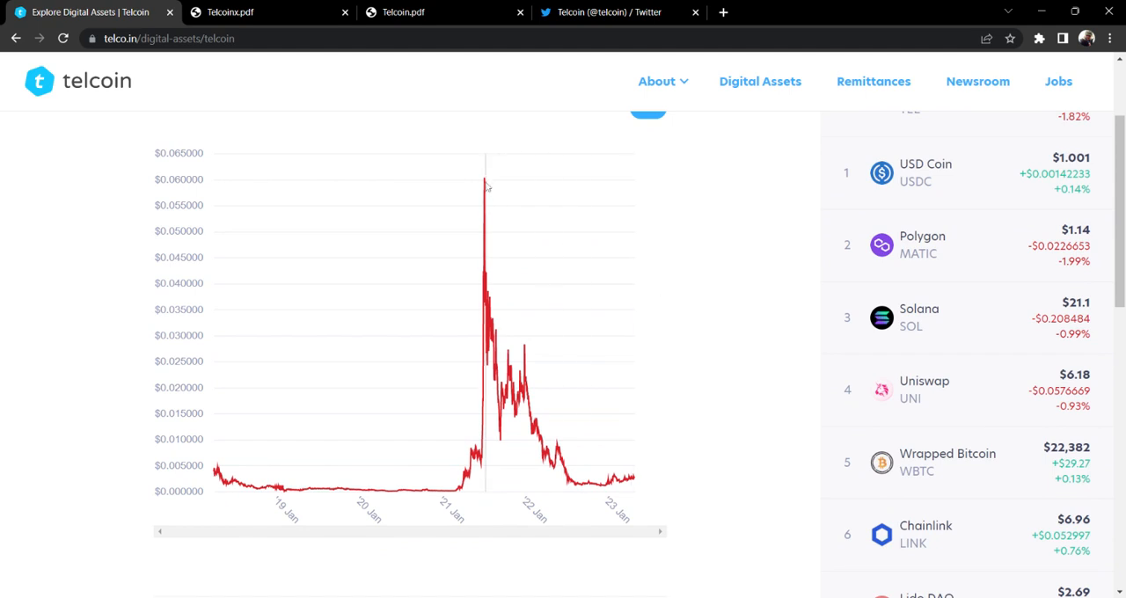
mouse_move(484, 187)
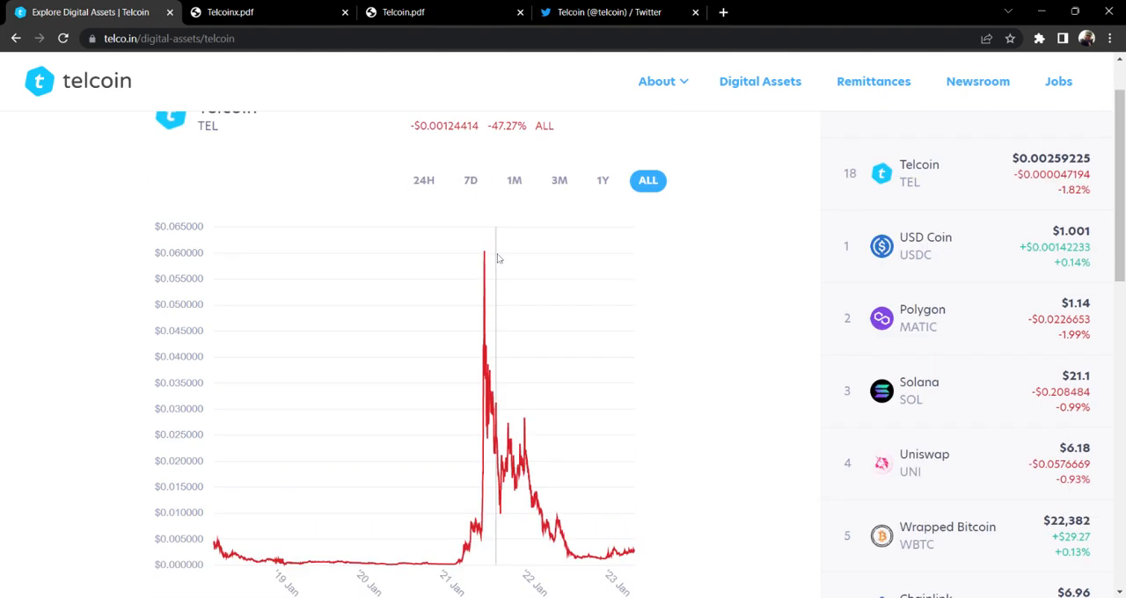
mouse_move(486, 255)
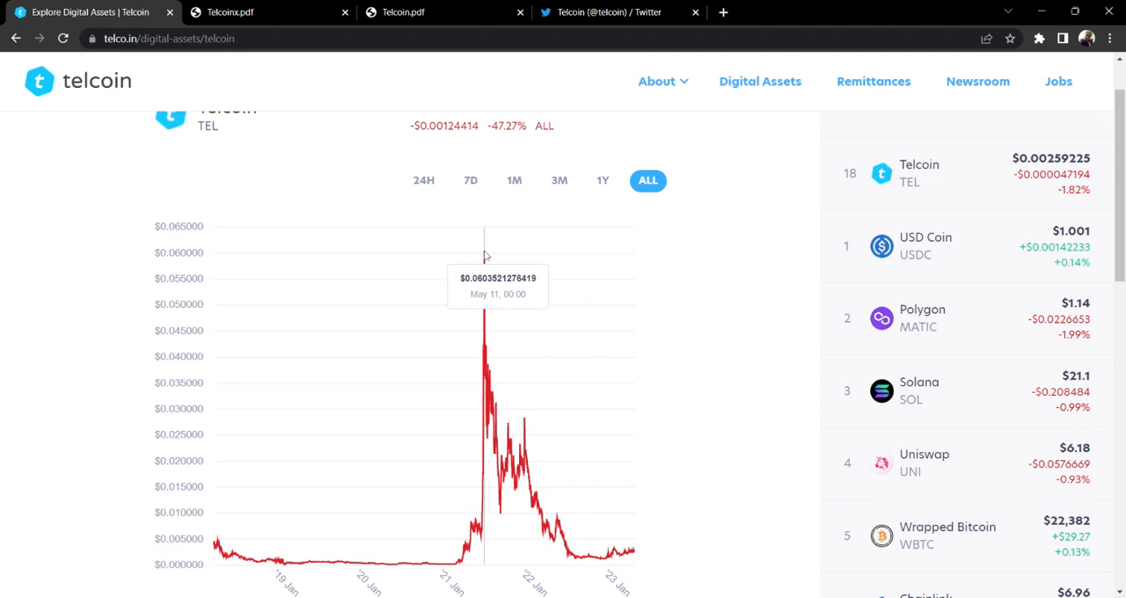
mouse_move(489, 258)
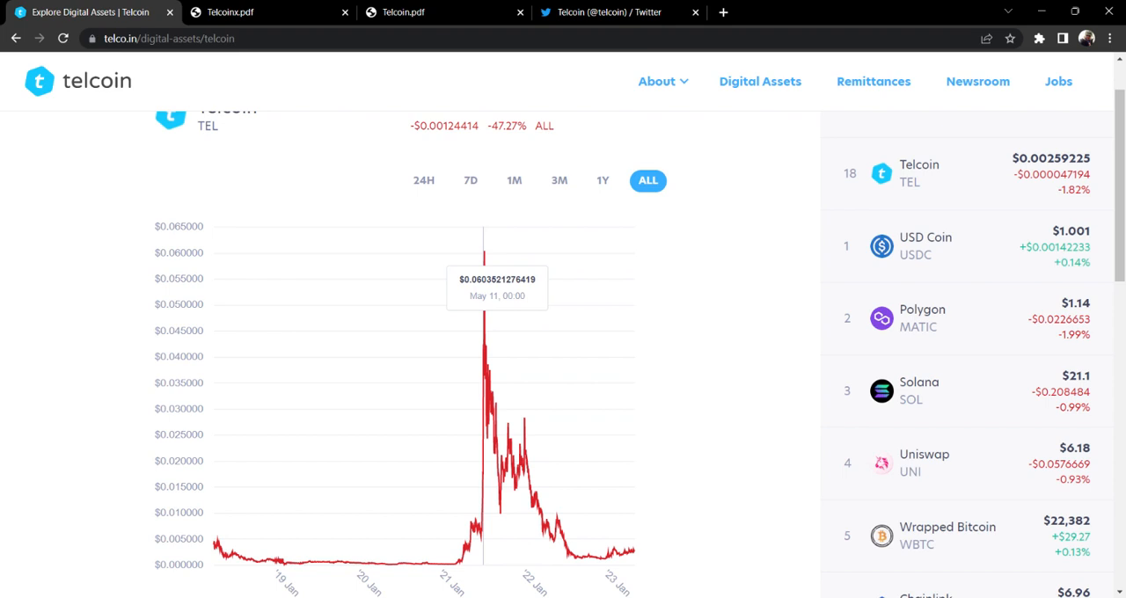
scroll(down, 3)
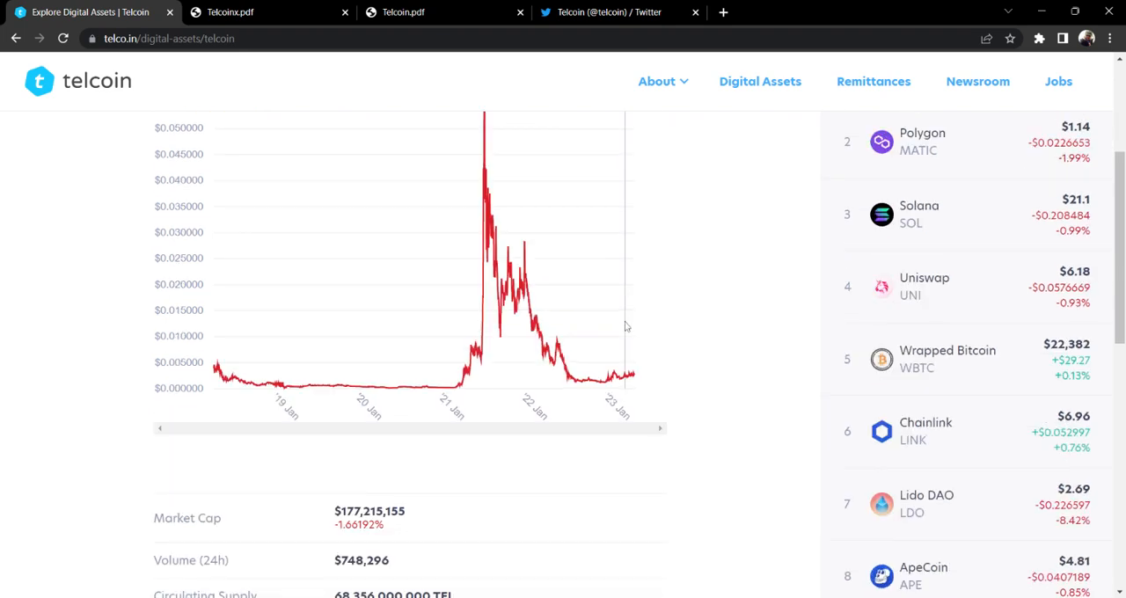
scroll(down, 3)
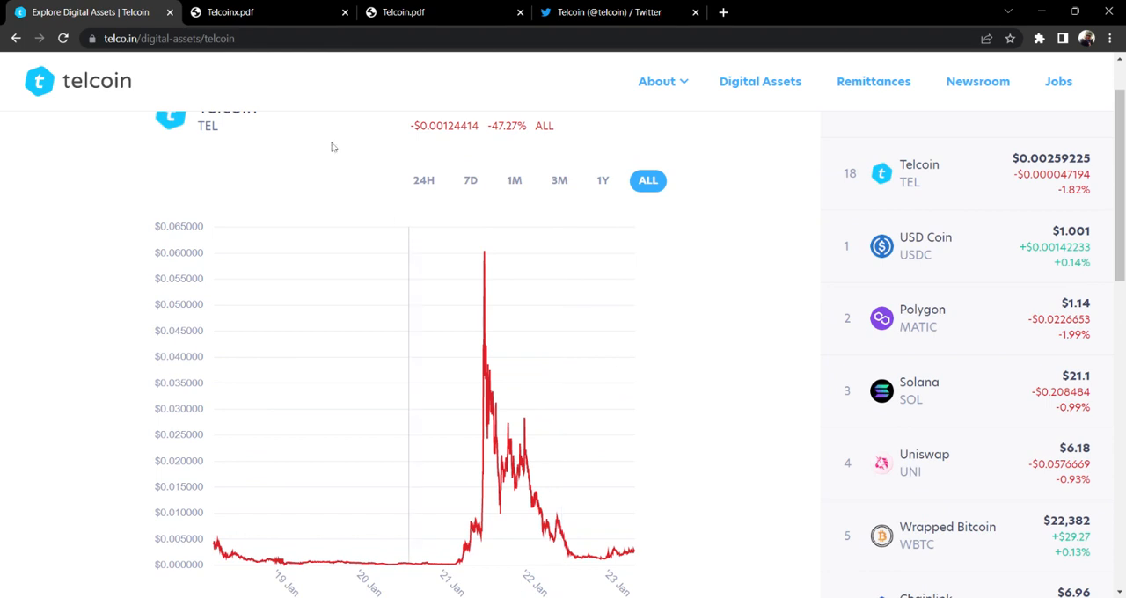
Step: Switch to the Telcoinx.pdf tab showing the Telcoin network and mobile offer screenshots
click(229, 12)
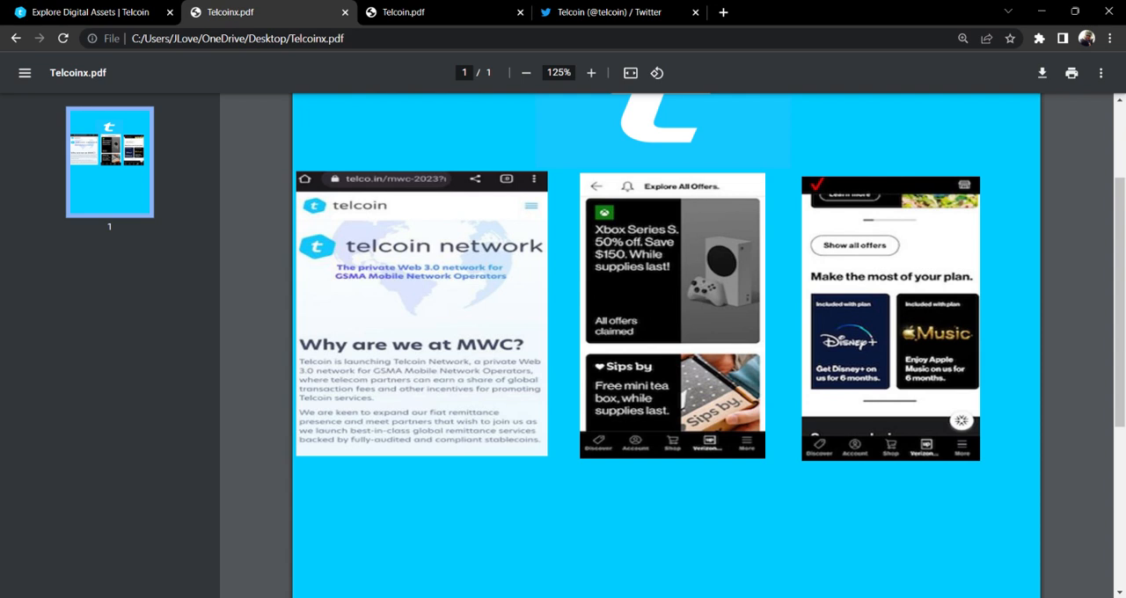
mouse_move(324, 350)
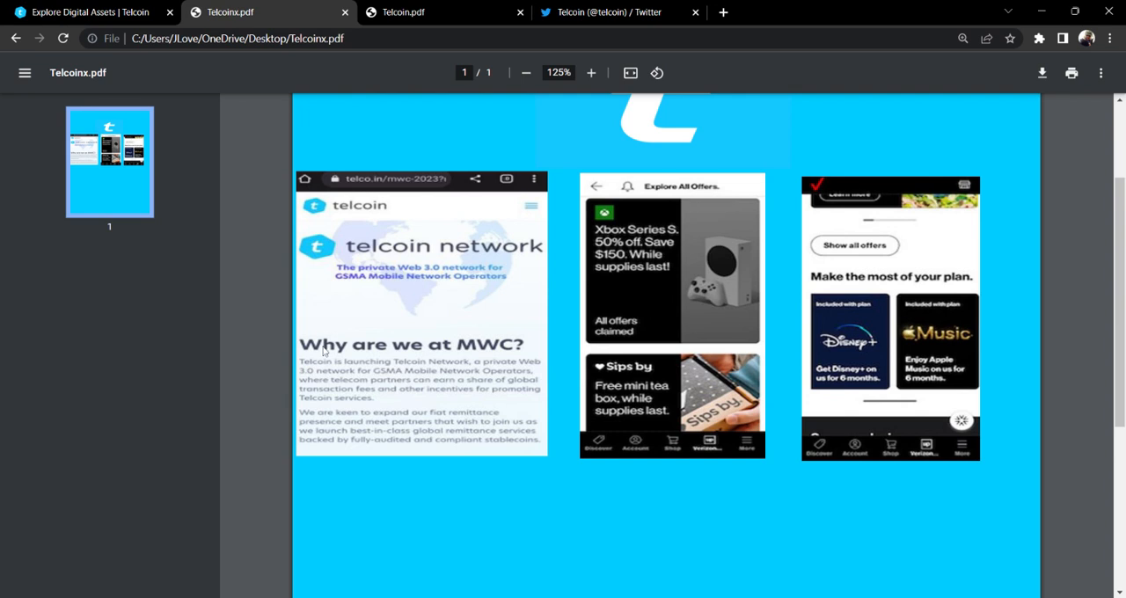
mouse_move(503, 317)
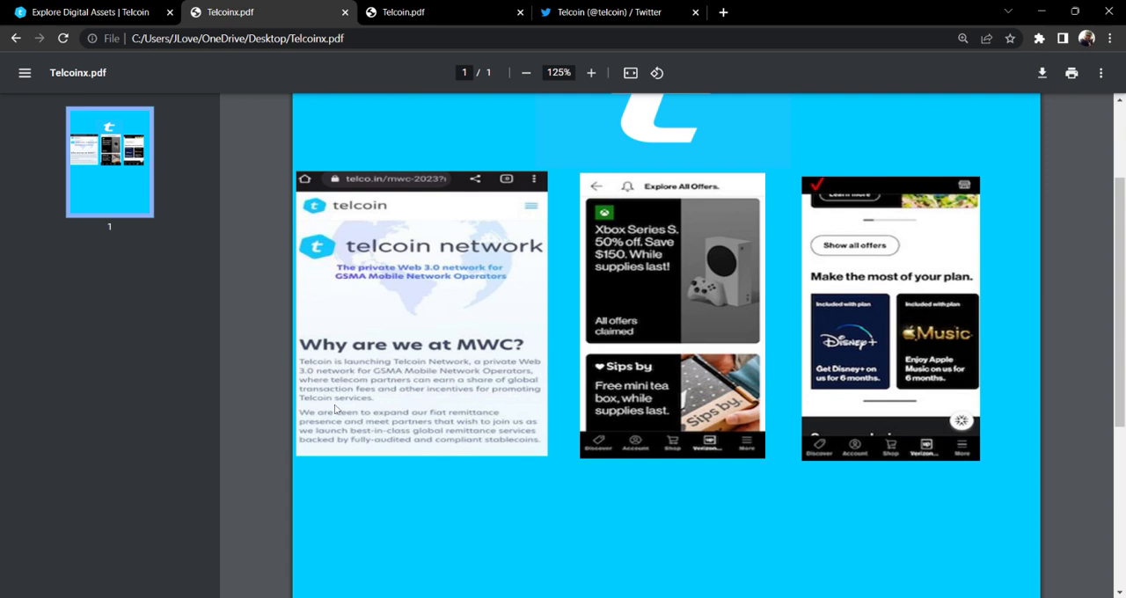
mouse_move(380, 402)
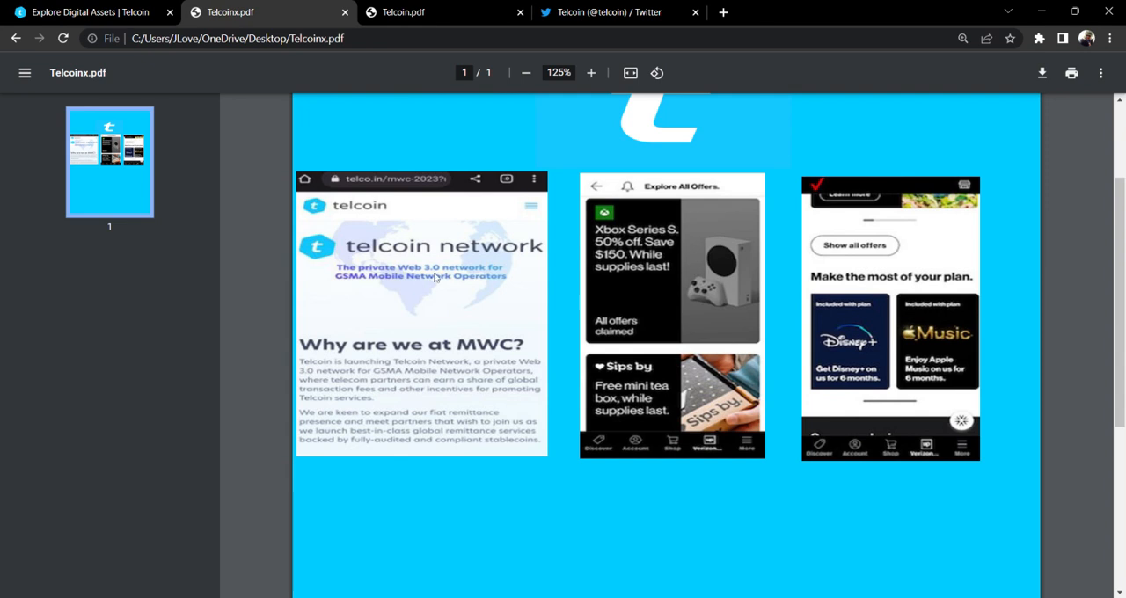
mouse_move(685, 317)
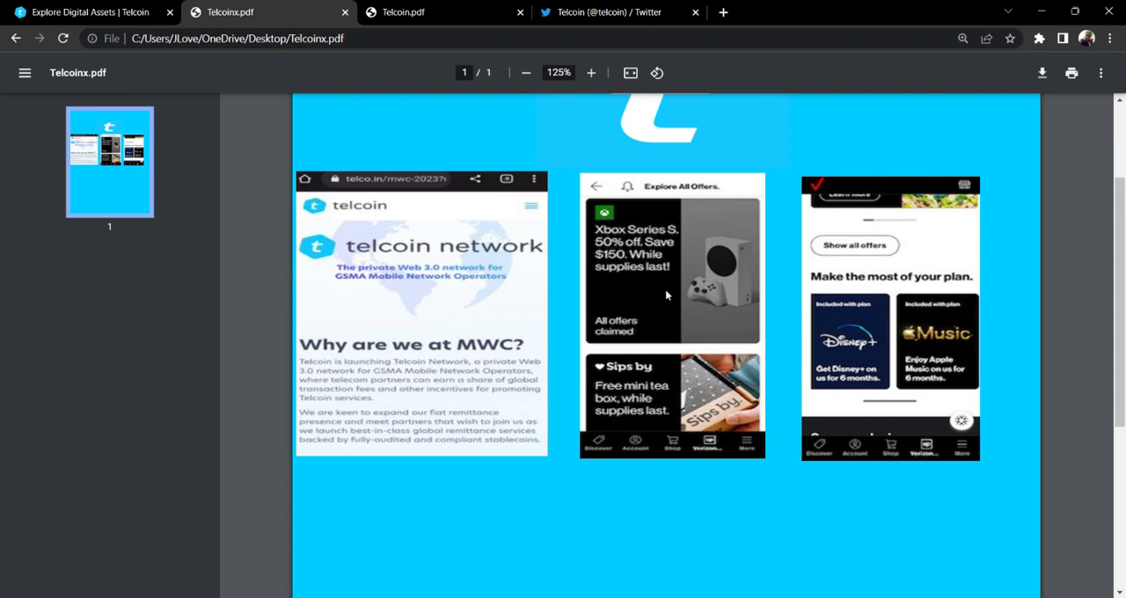
mouse_move(619, 244)
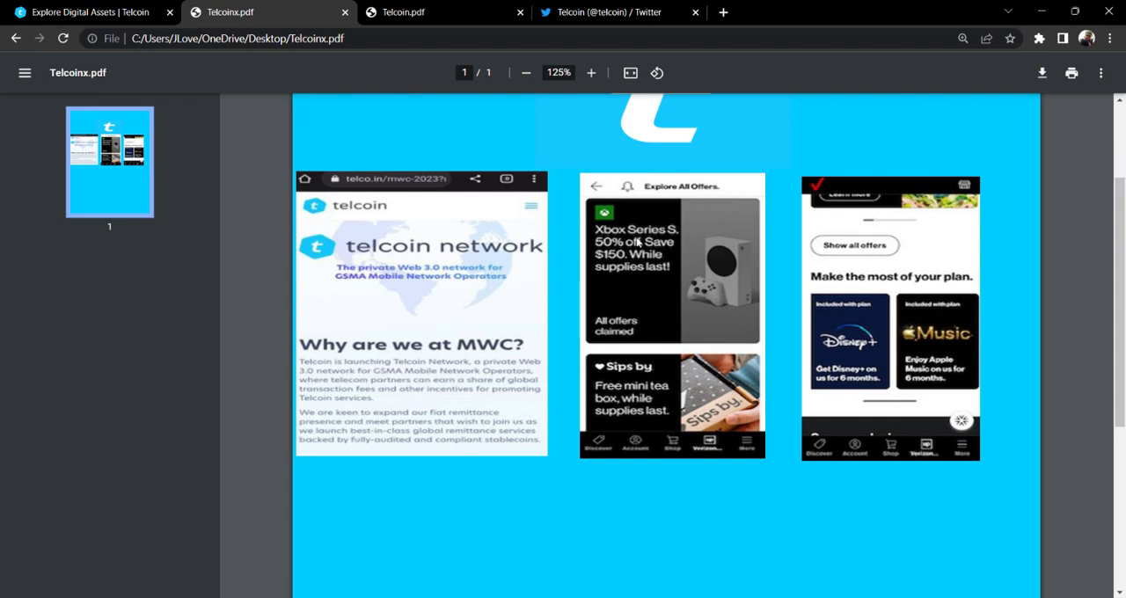
mouse_move(710, 293)
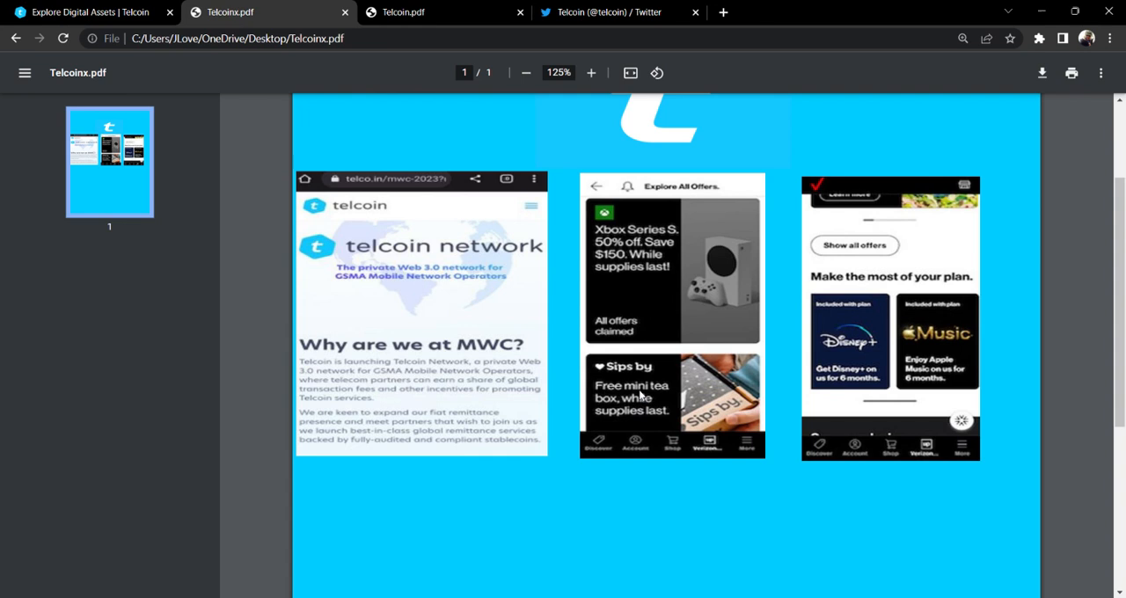
mouse_move(844, 365)
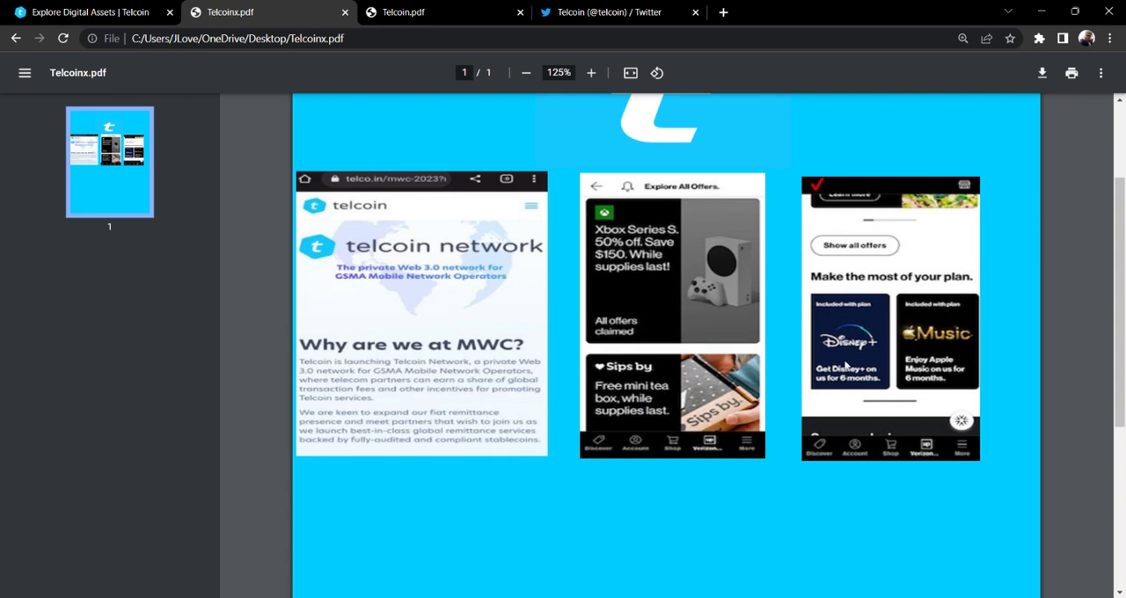
mouse_move(848, 366)
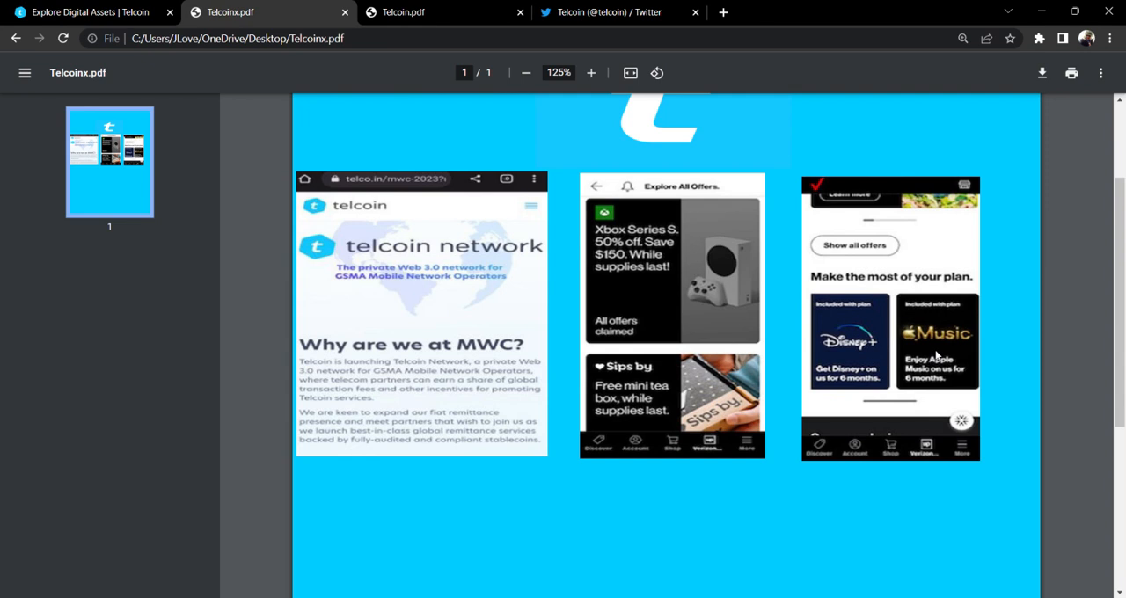
mouse_move(723, 386)
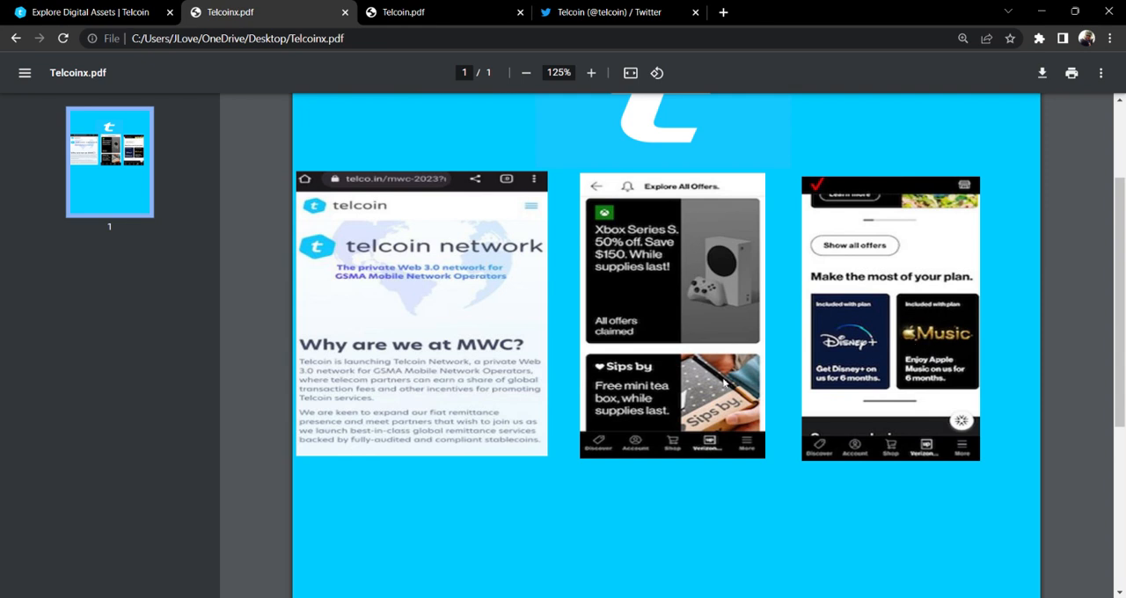
mouse_move(707, 377)
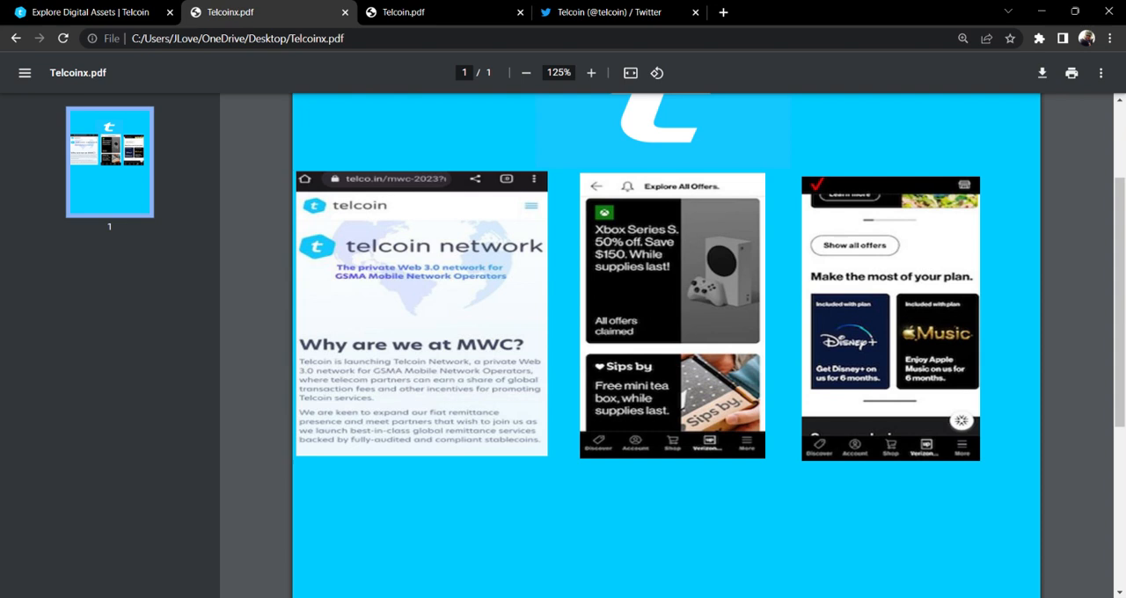
mouse_move(490, 403)
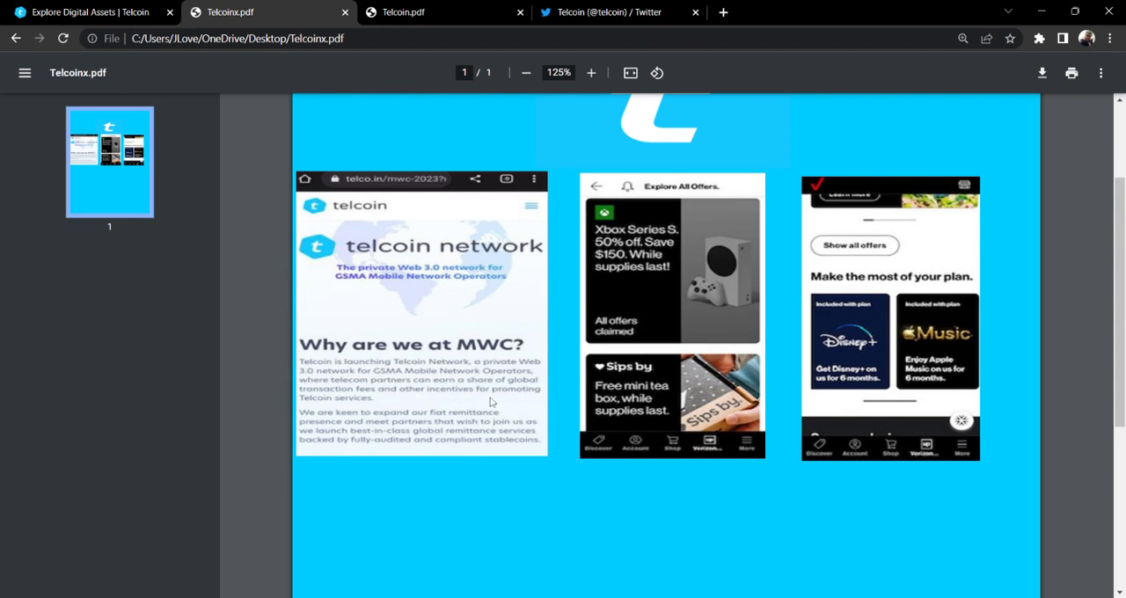
mouse_move(423, 401)
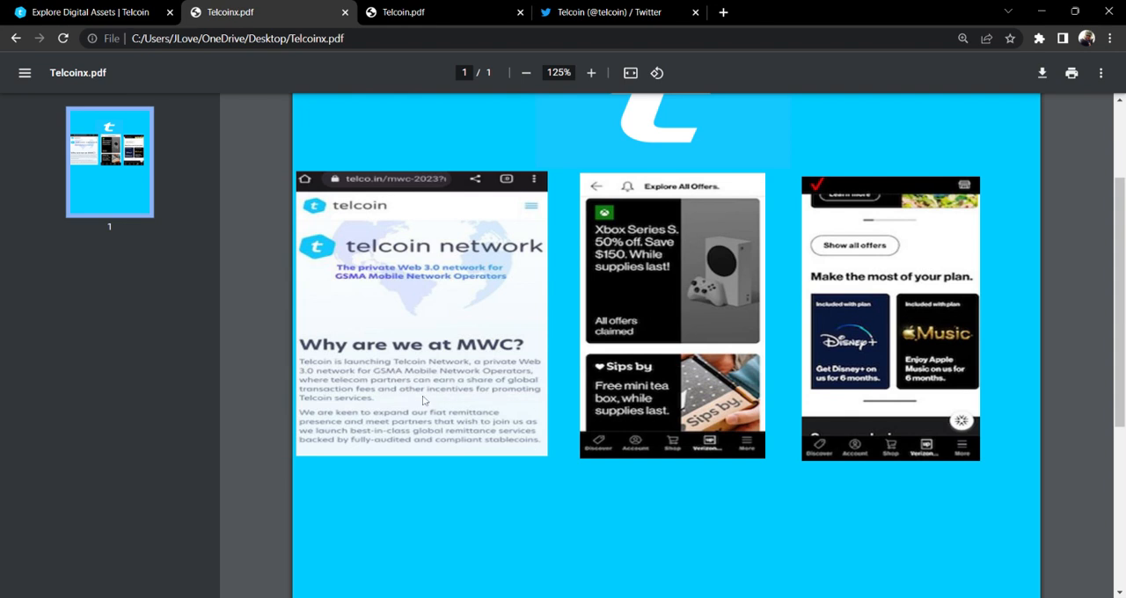
mouse_move(448, 397)
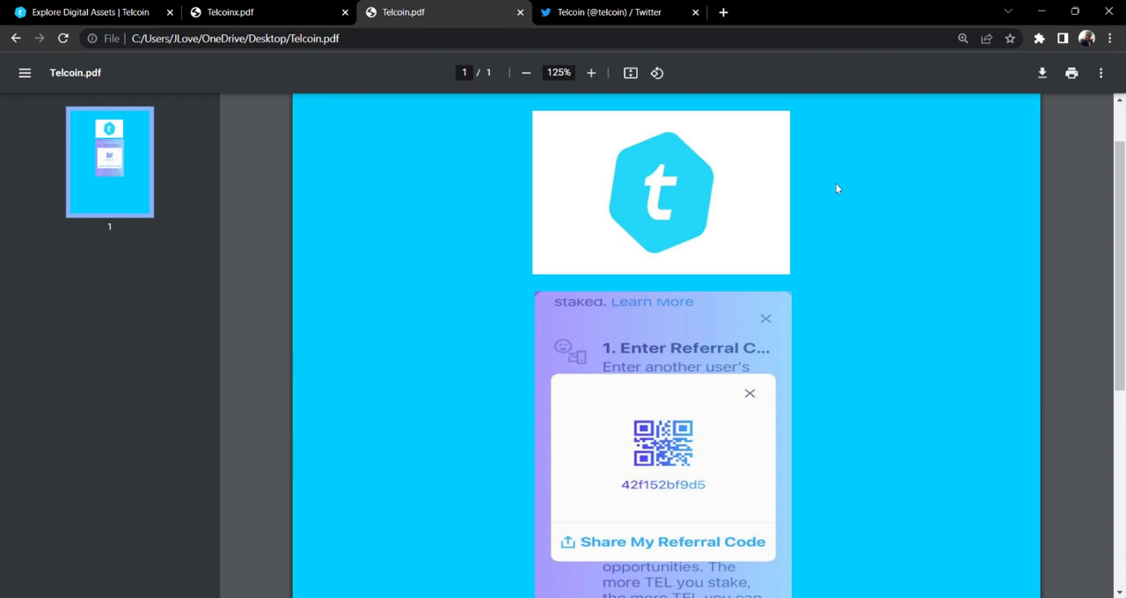
scroll(down, 3)
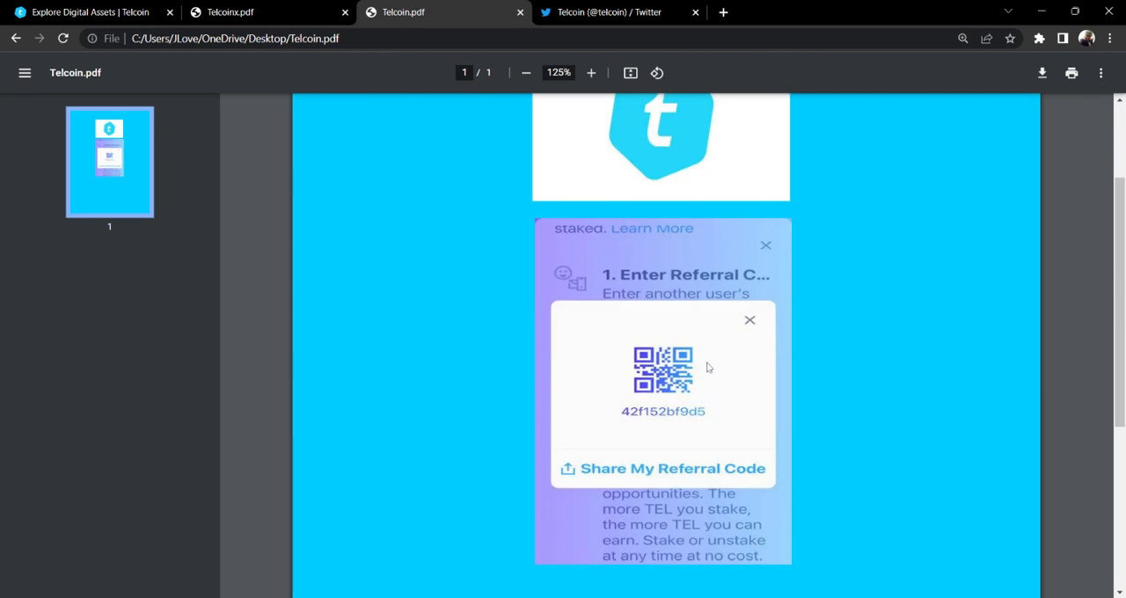
mouse_move(721, 425)
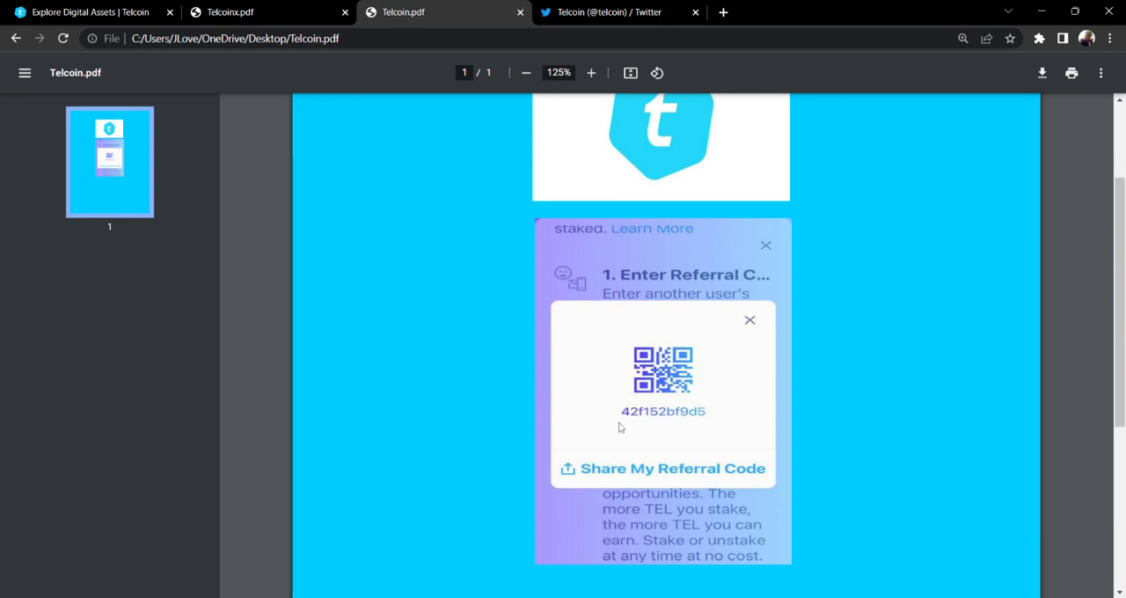
mouse_move(661, 425)
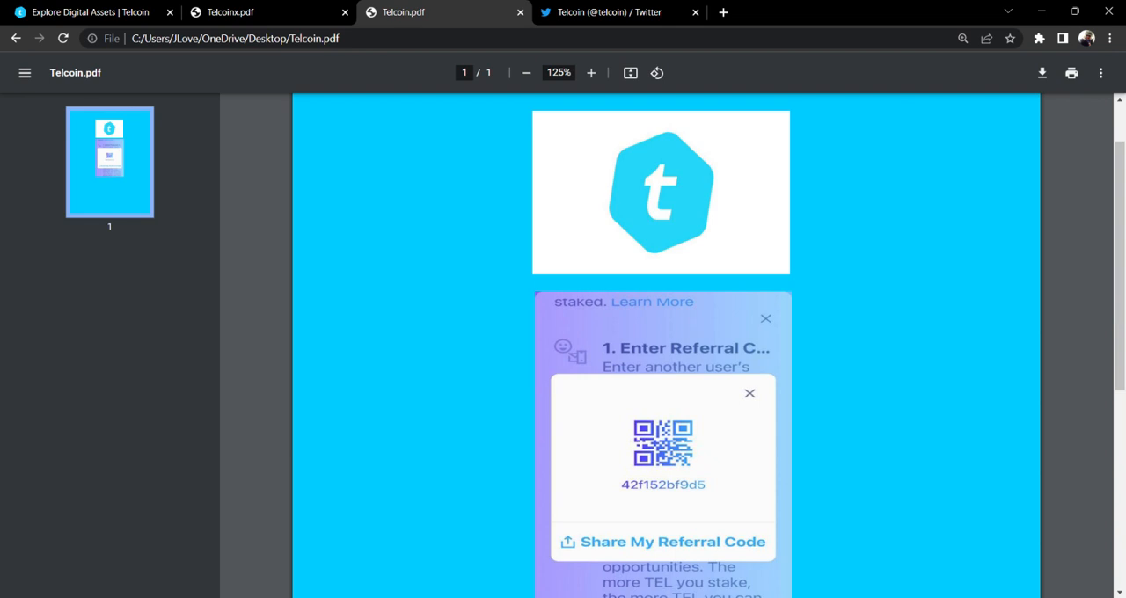
click(607, 12)
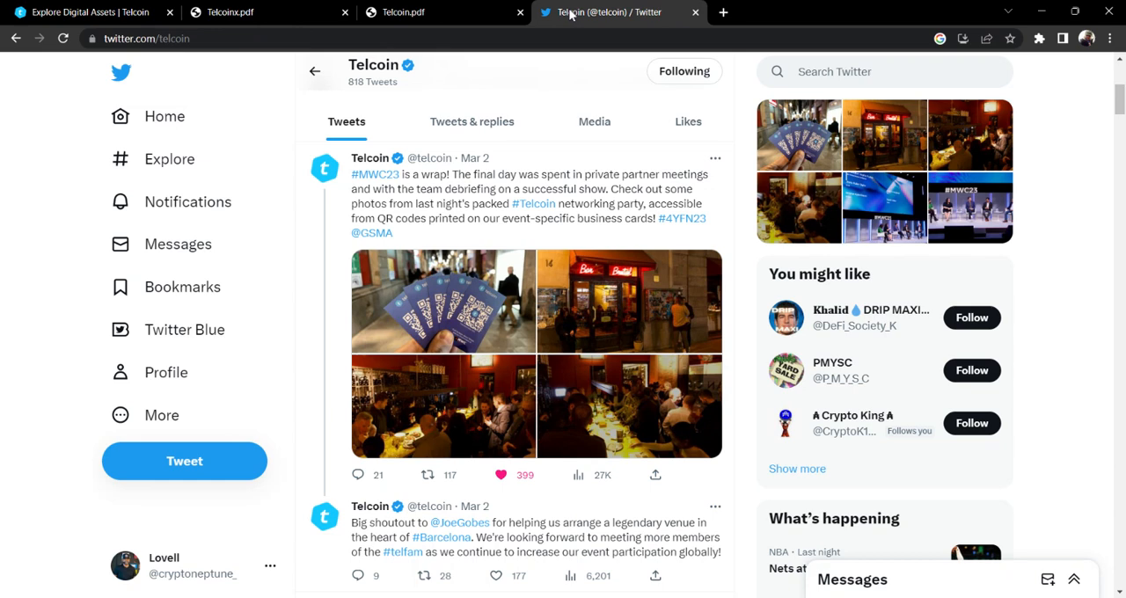
mouse_move(577, 233)
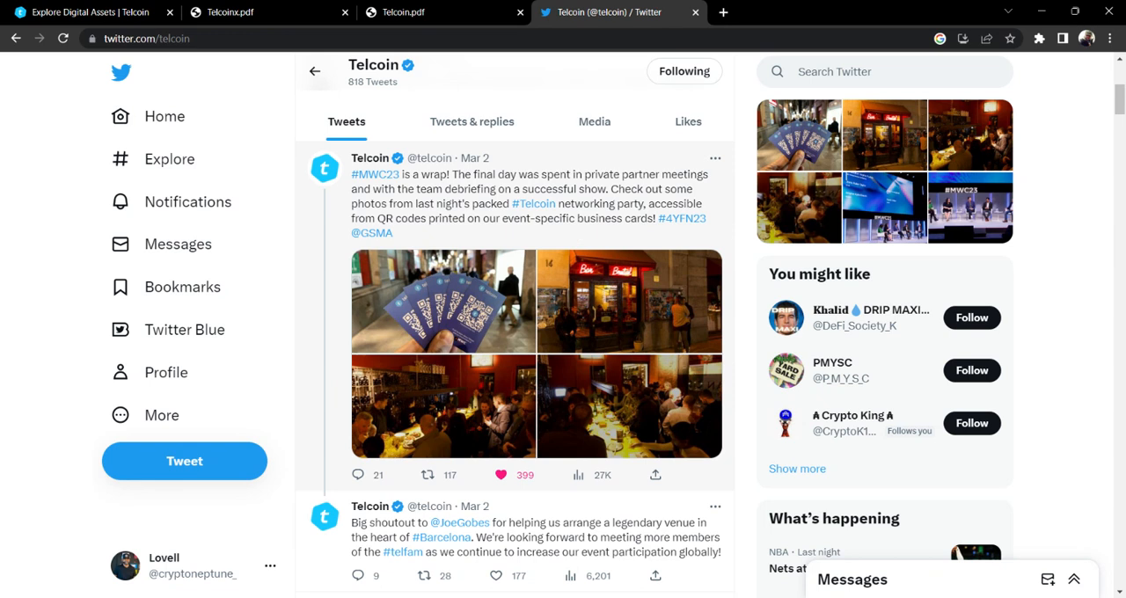
mouse_move(431, 197)
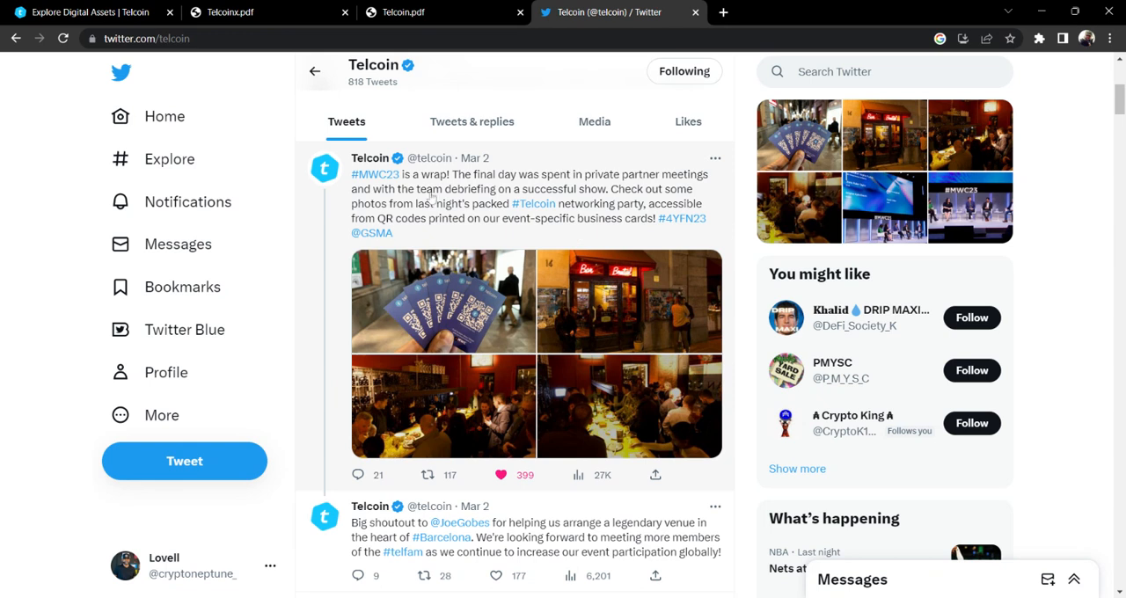
mouse_move(677, 288)
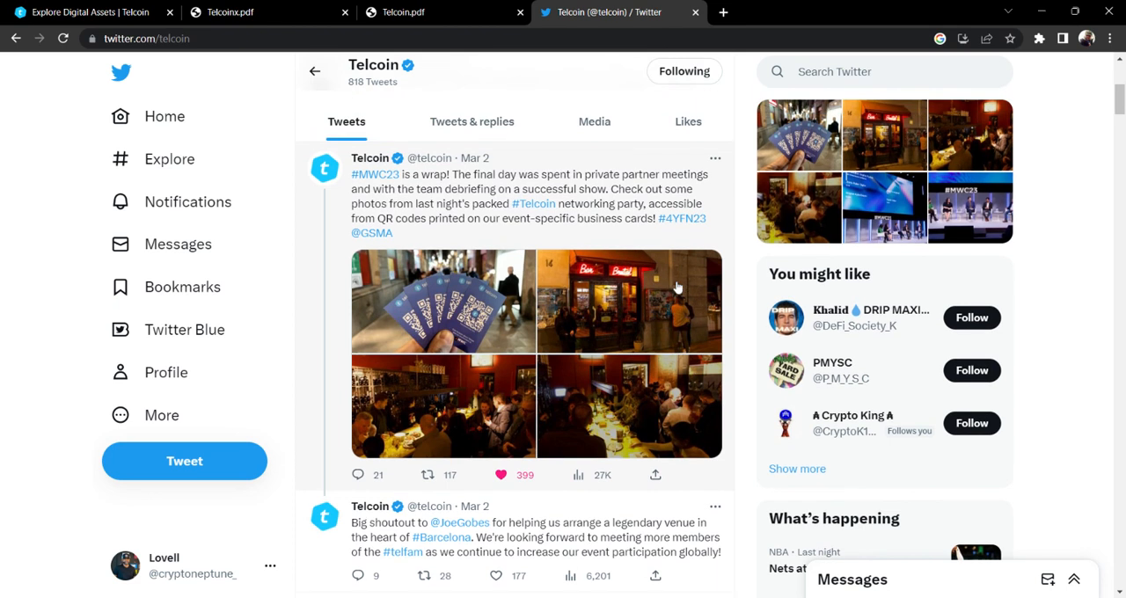
mouse_move(455, 187)
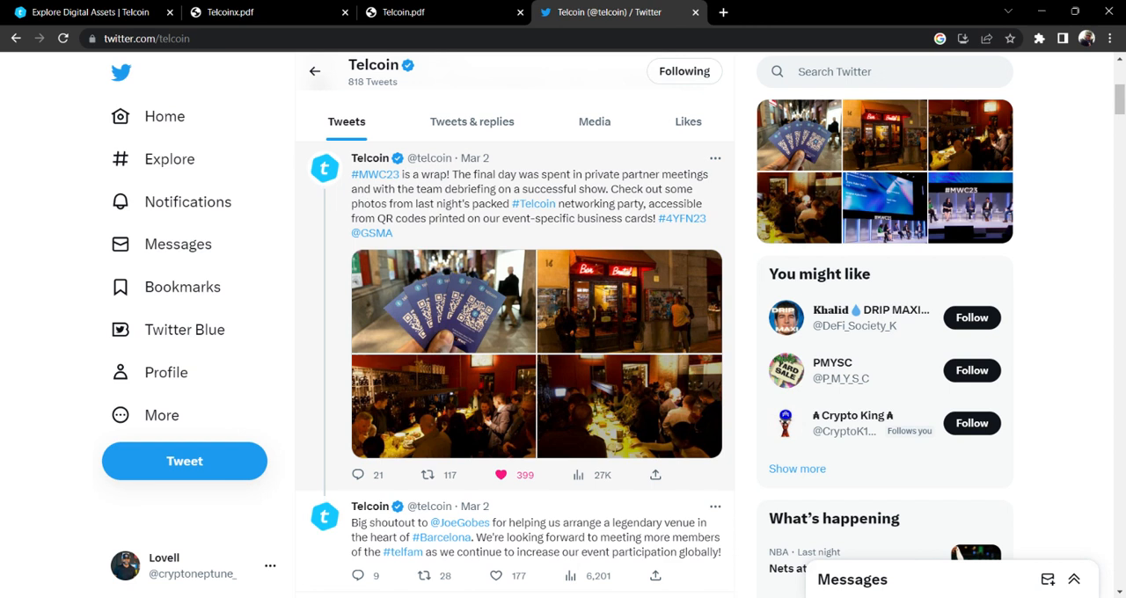
mouse_move(482, 373)
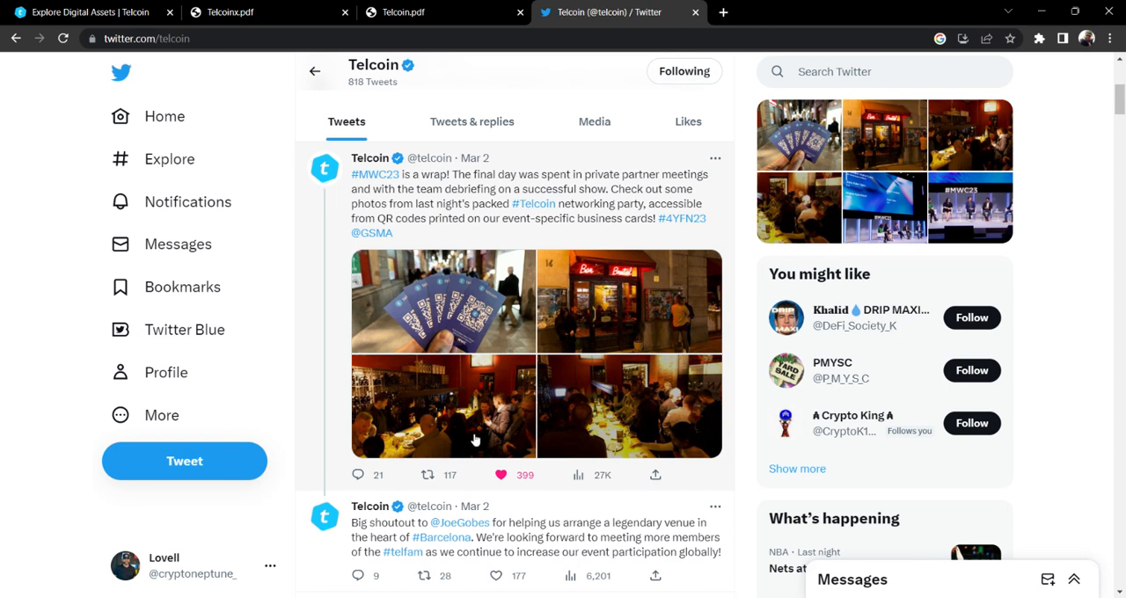
mouse_move(429, 412)
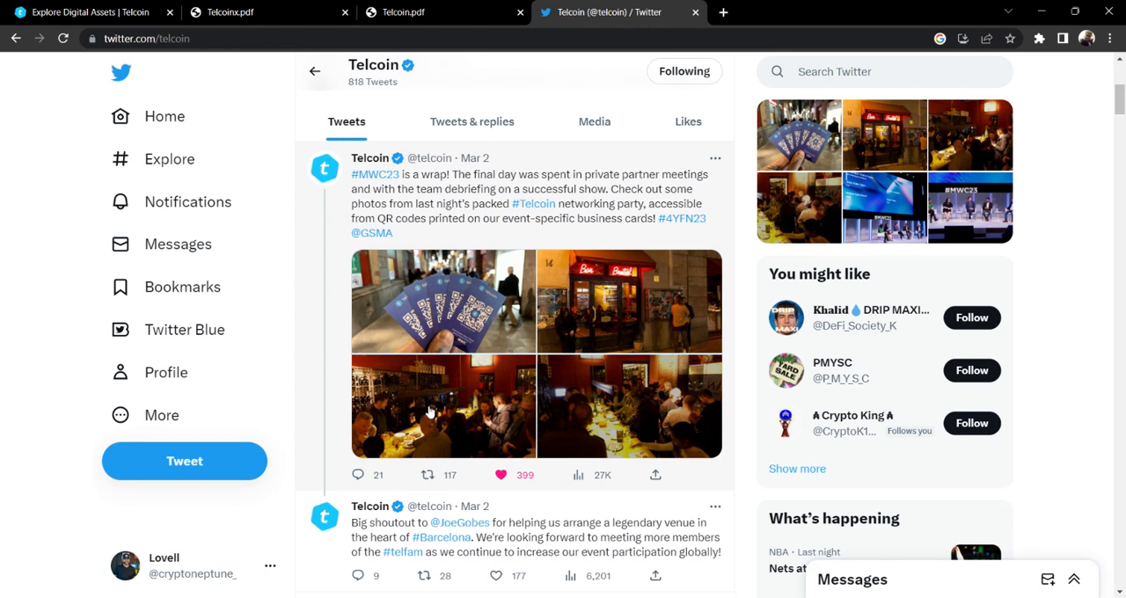
mouse_move(653, 408)
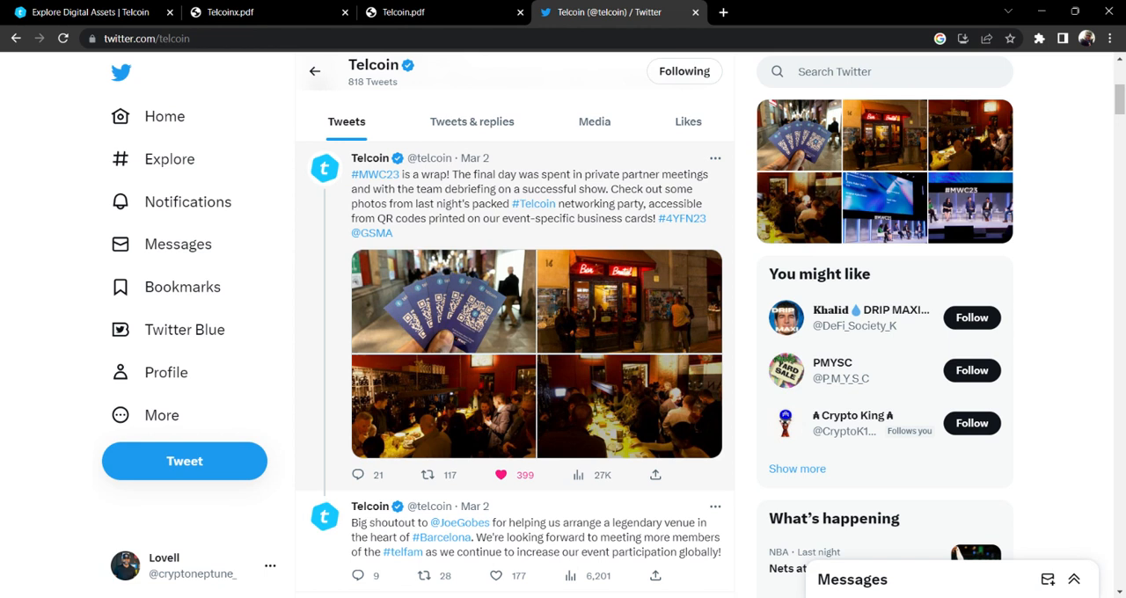
mouse_move(417, 328)
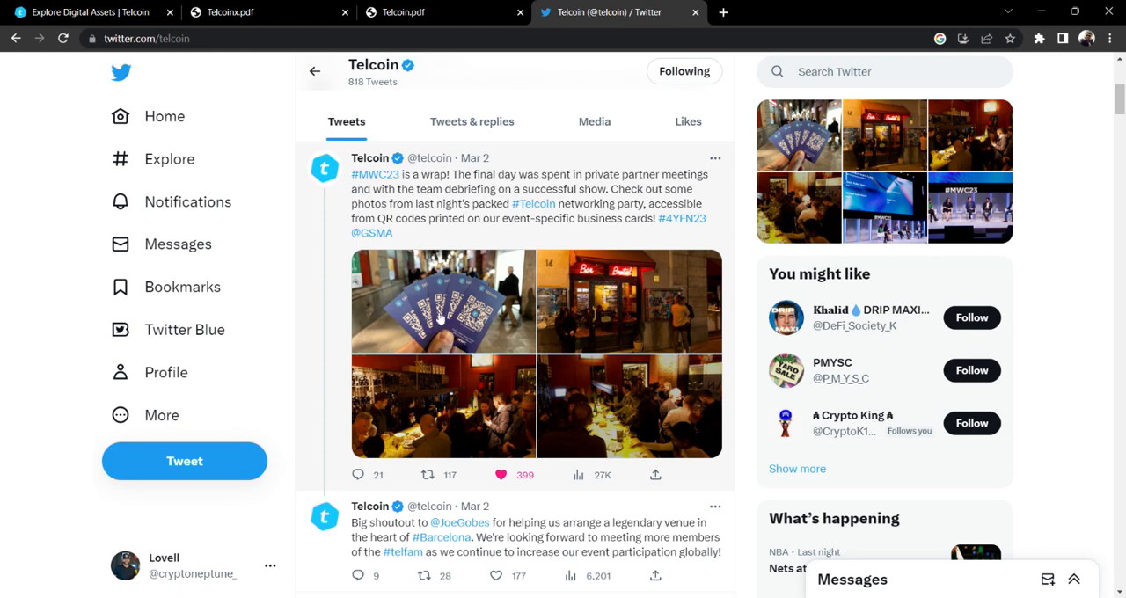
mouse_move(595, 343)
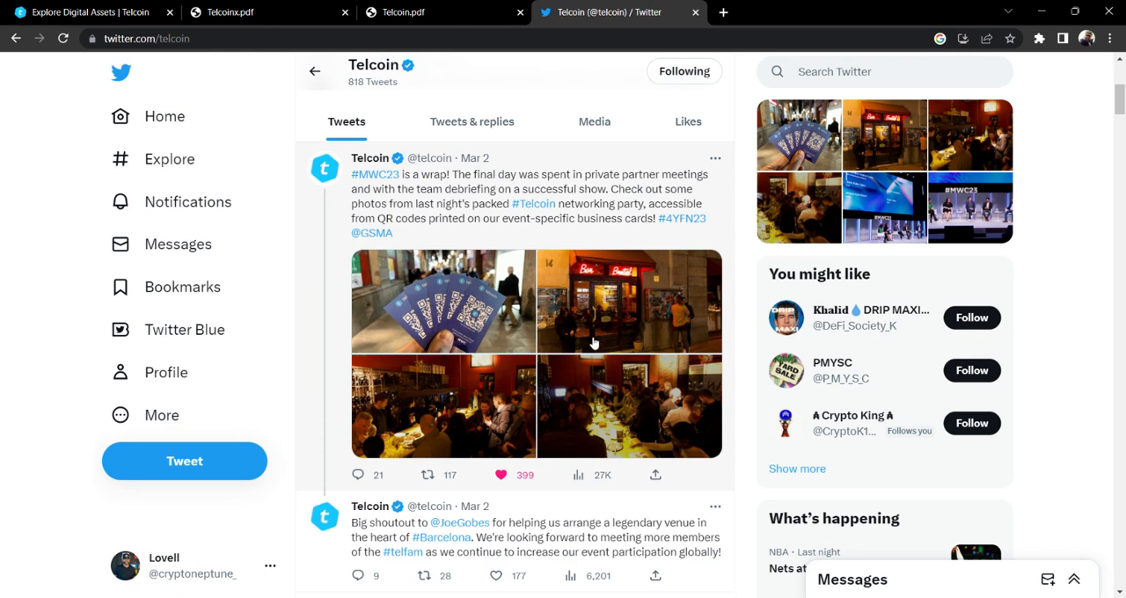
Step: Scroll down Telcoin's timeline to the retweeted signed Telcoin banner post
scroll(down, 3)
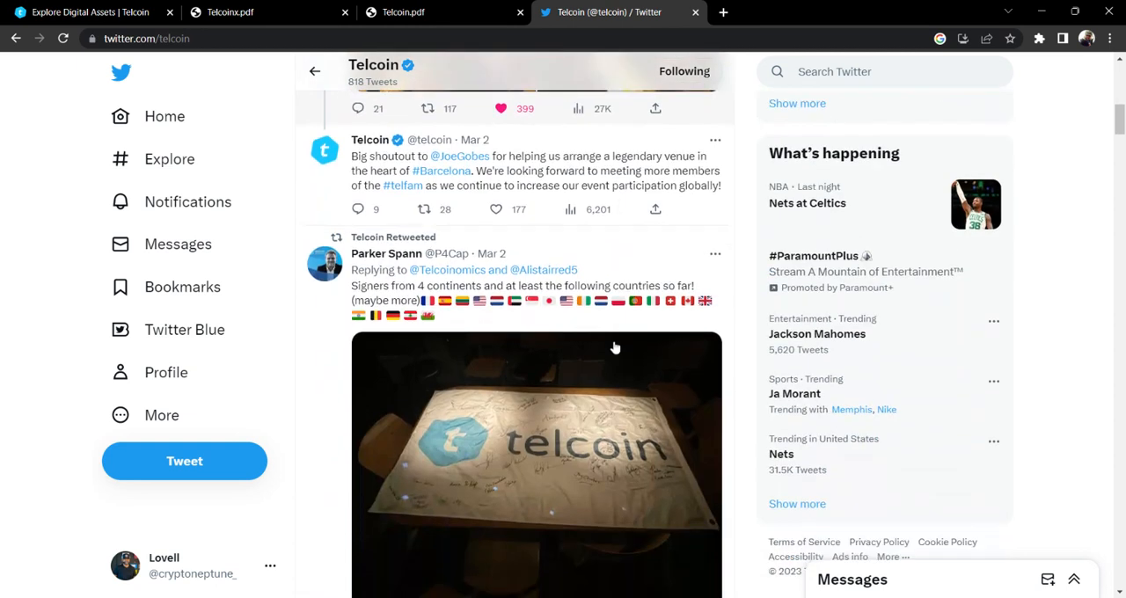
scroll(down, 3)
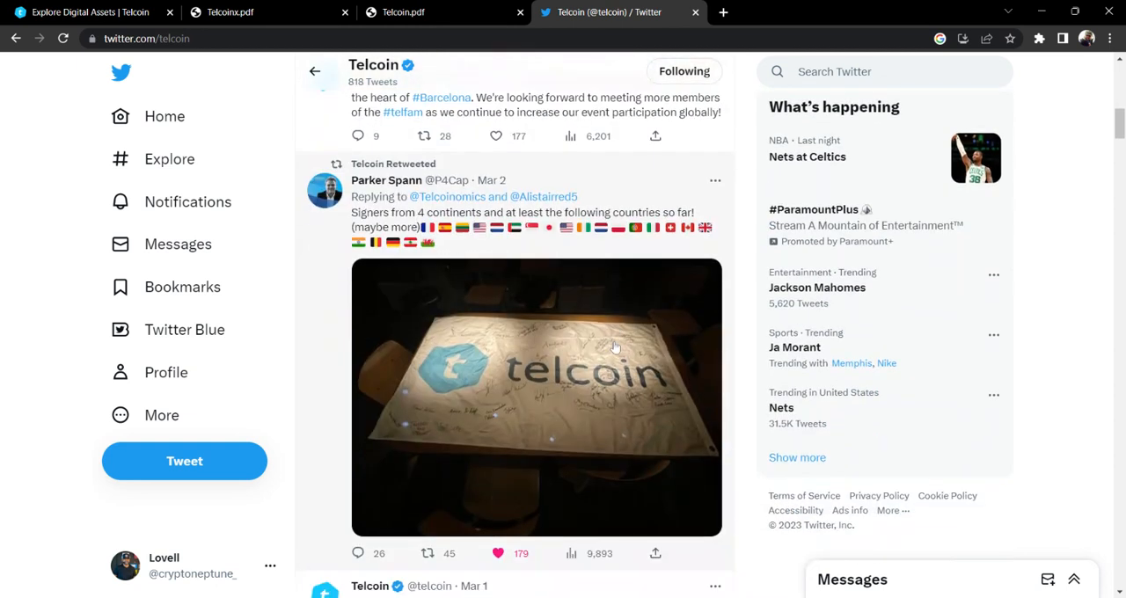
mouse_move(549, 365)
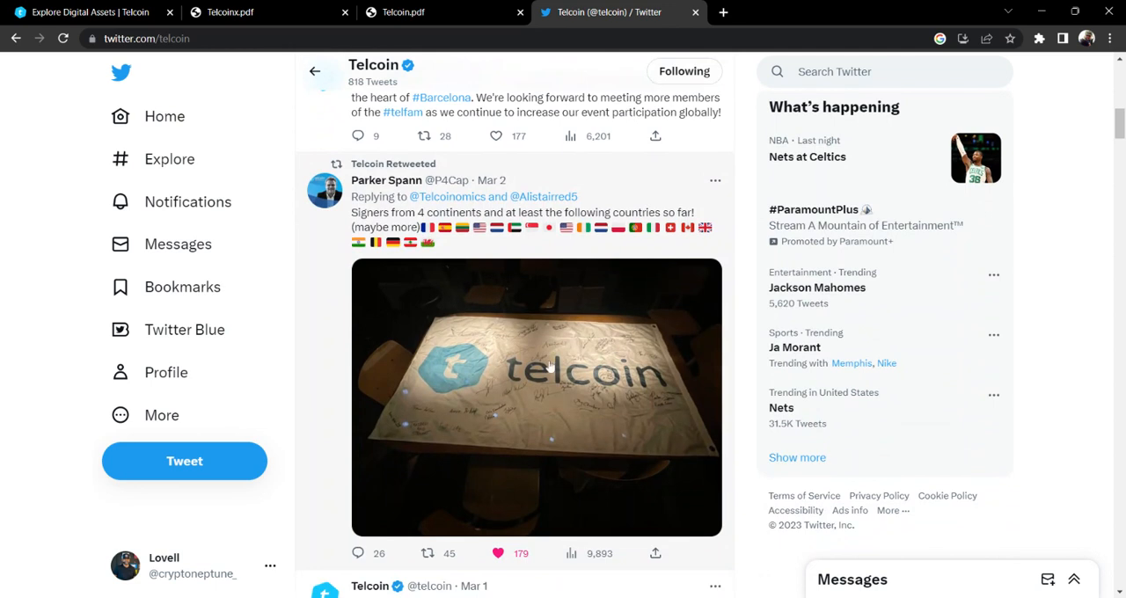
mouse_move(524, 385)
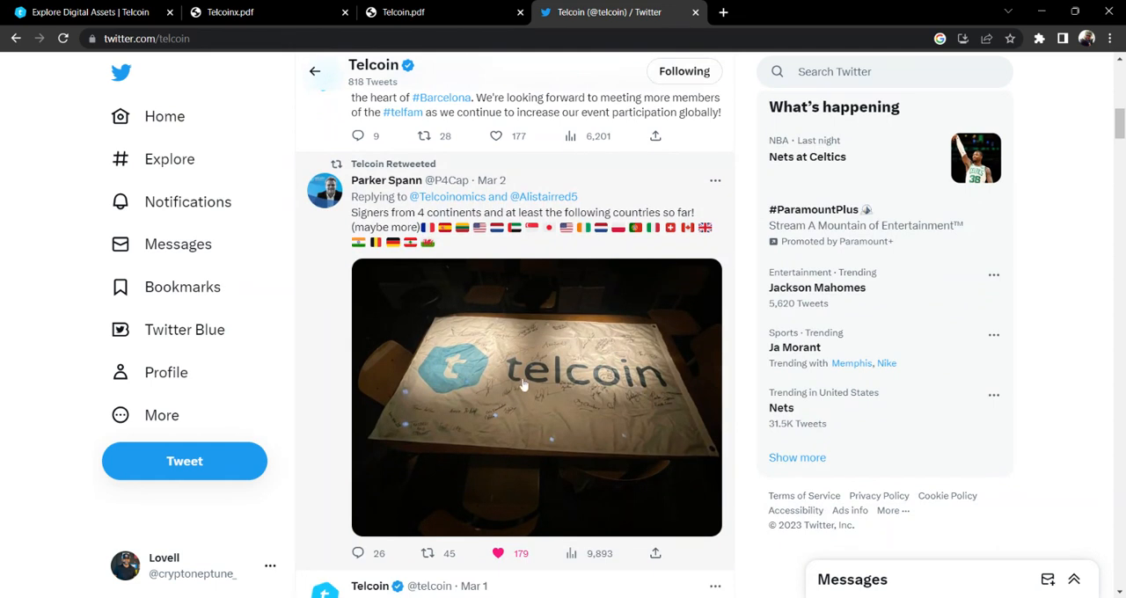
mouse_move(468, 343)
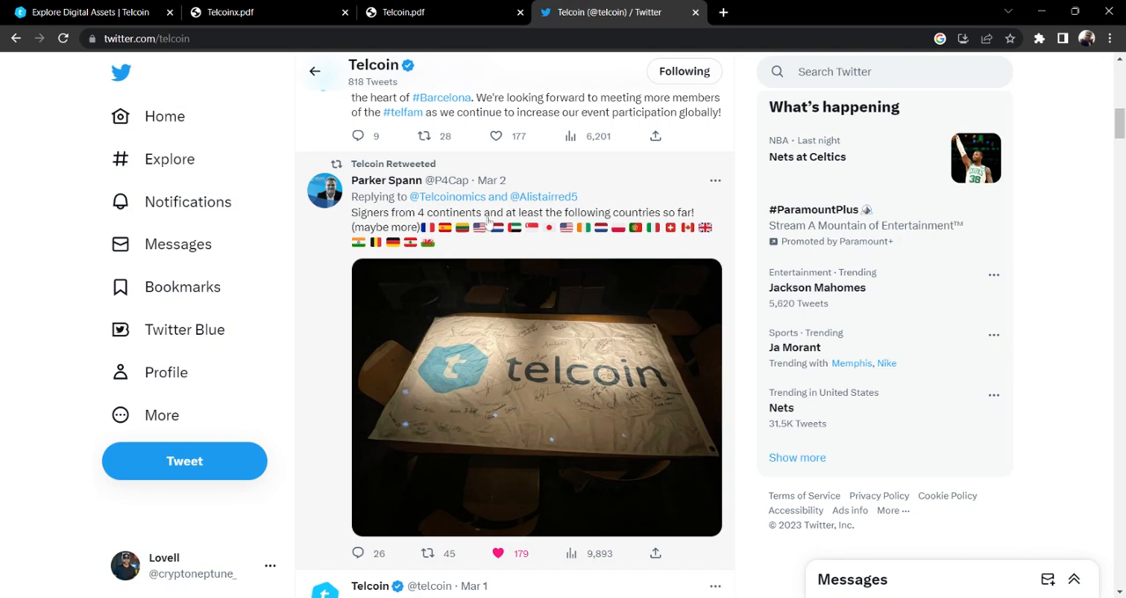
mouse_move(584, 380)
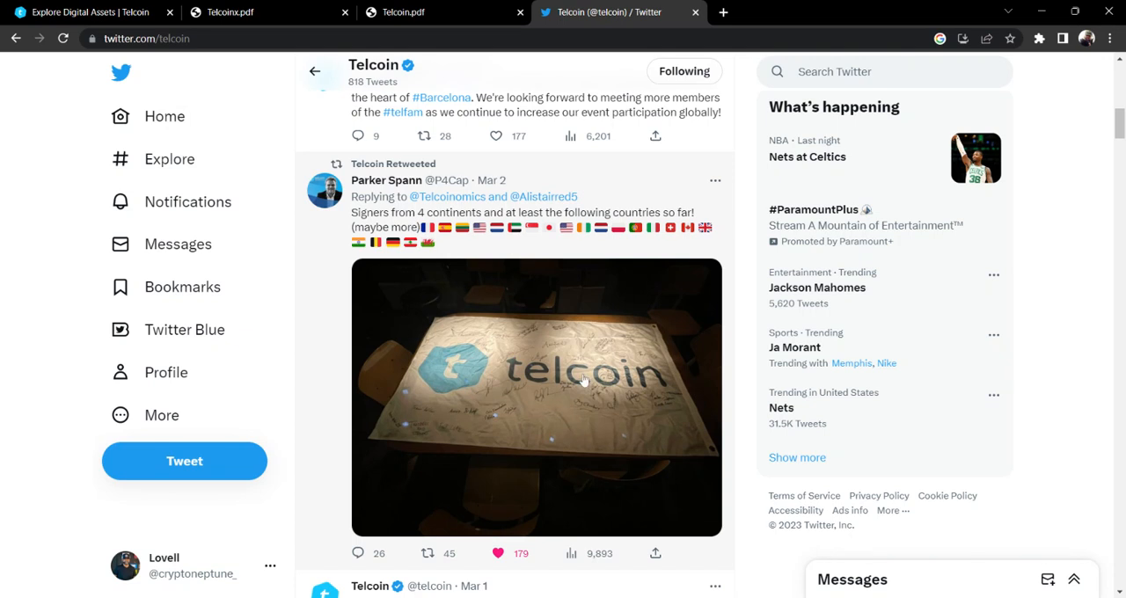
mouse_move(639, 394)
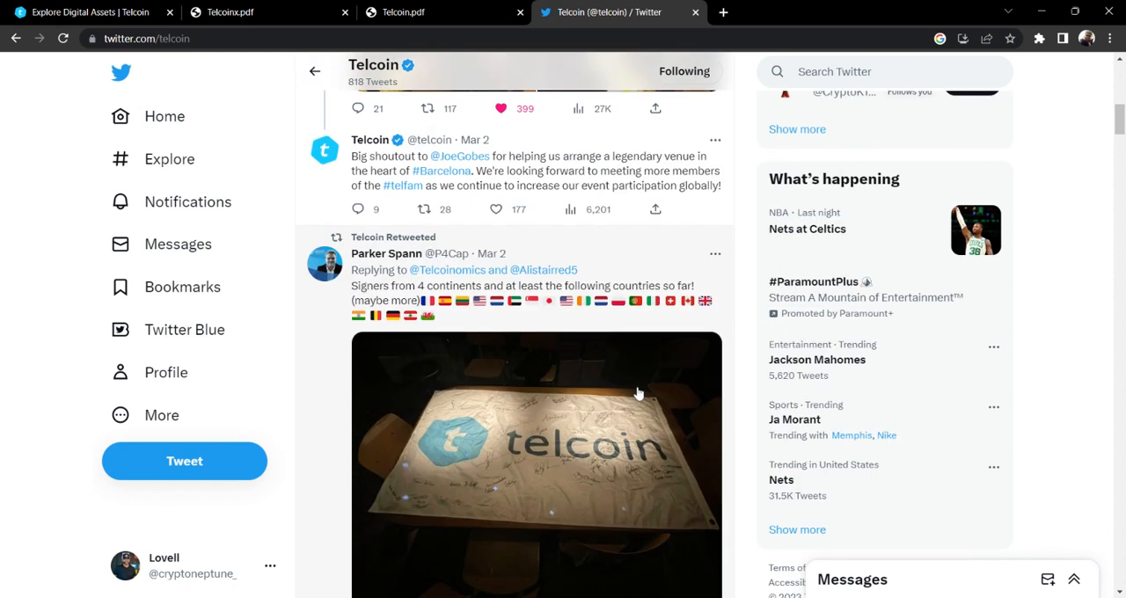
mouse_move(639, 393)
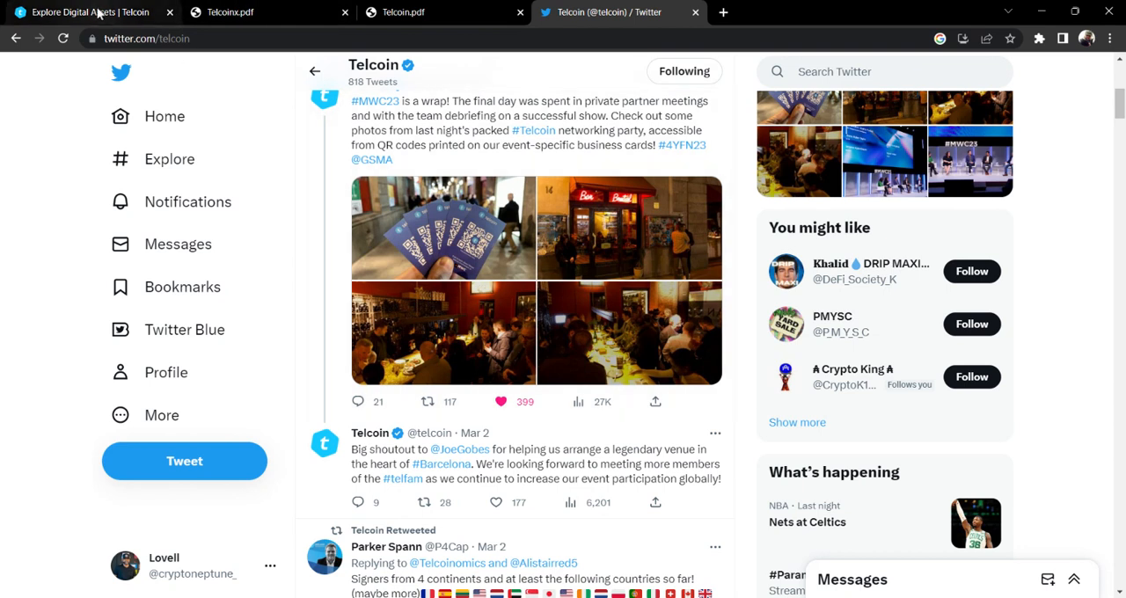
mouse_move(95, 14)
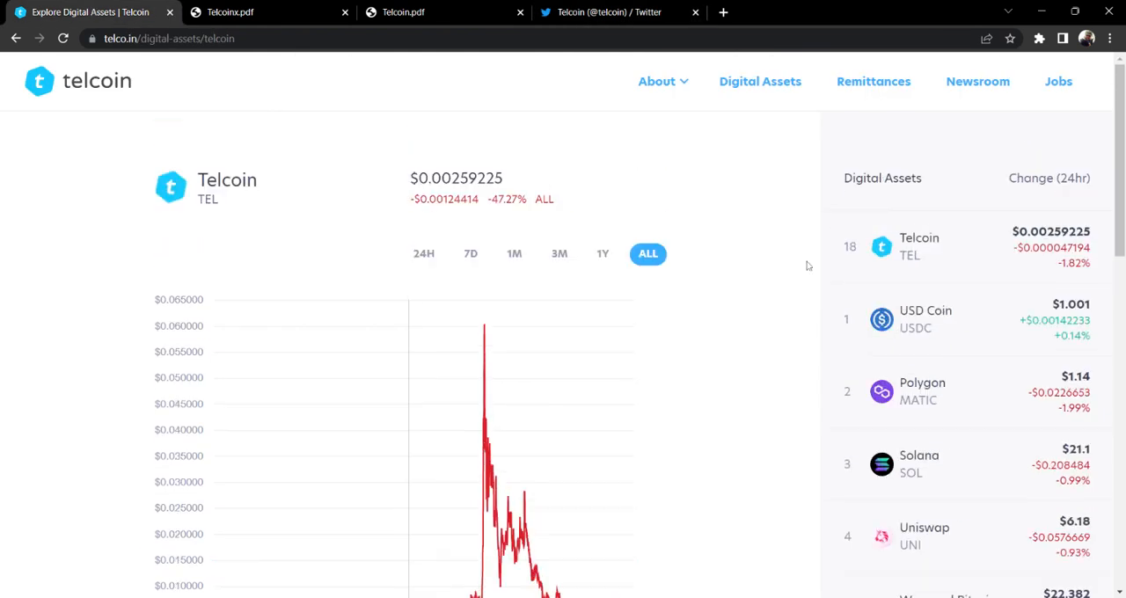
scroll(down, 3)
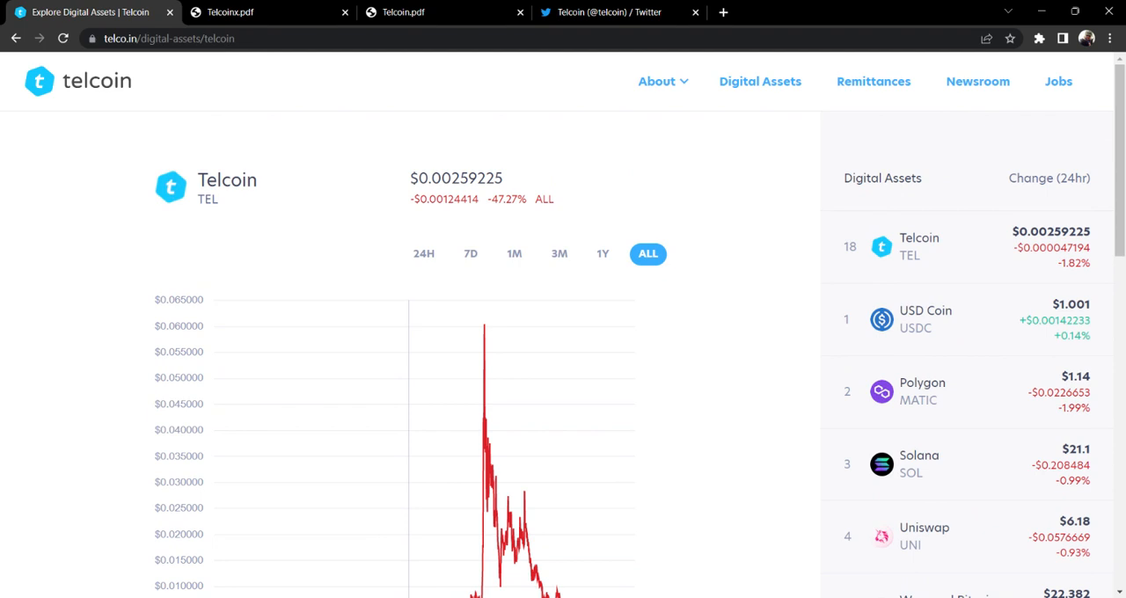
mouse_move(758, 237)
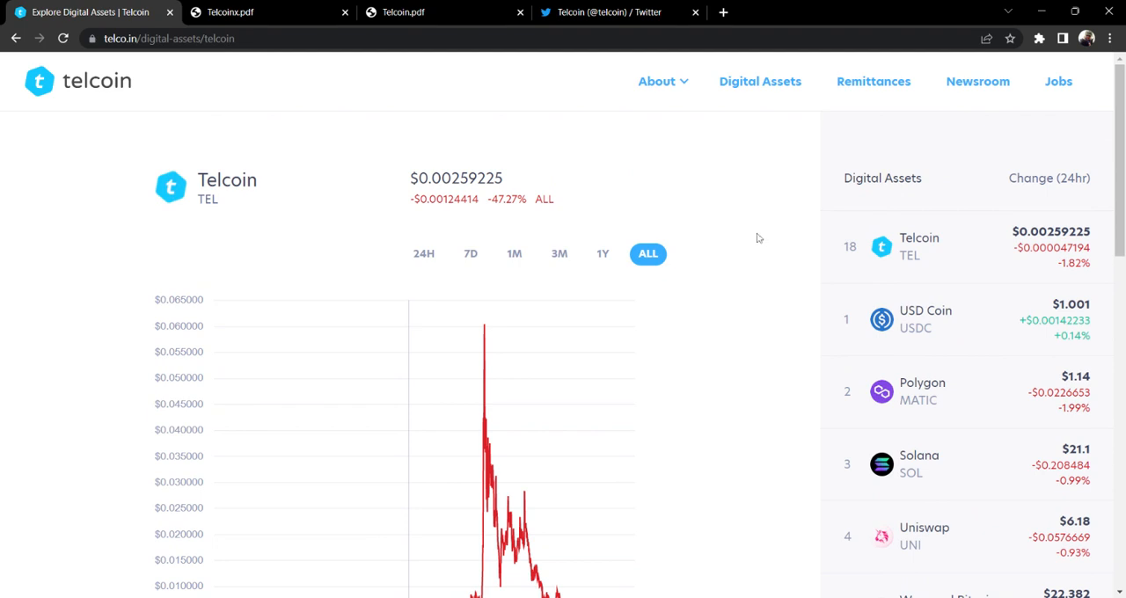
scroll(down, 3)
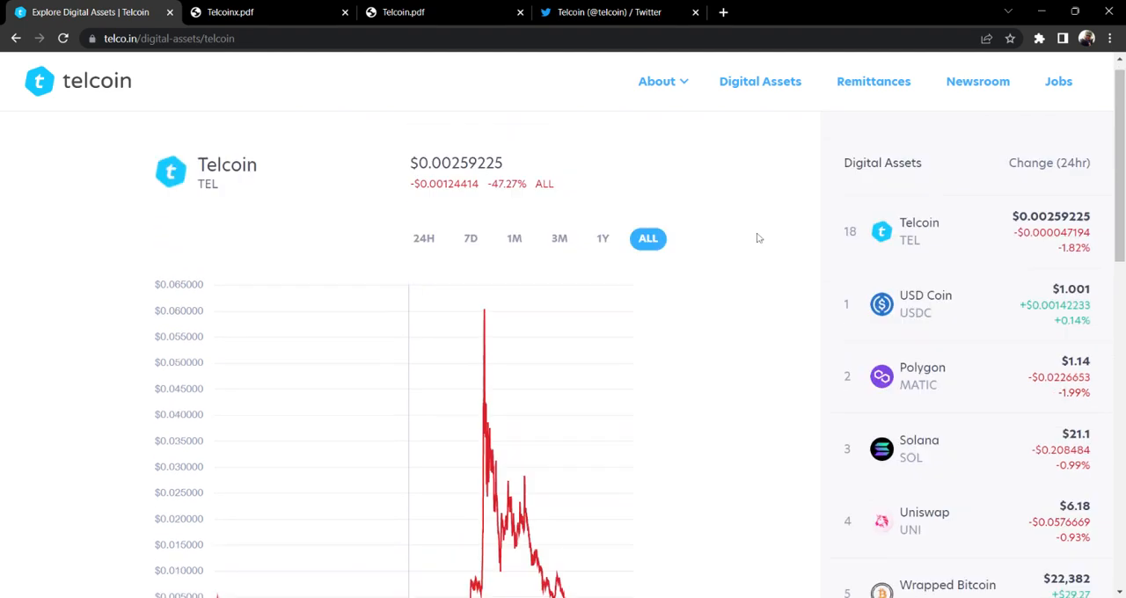
scroll(down, 3)
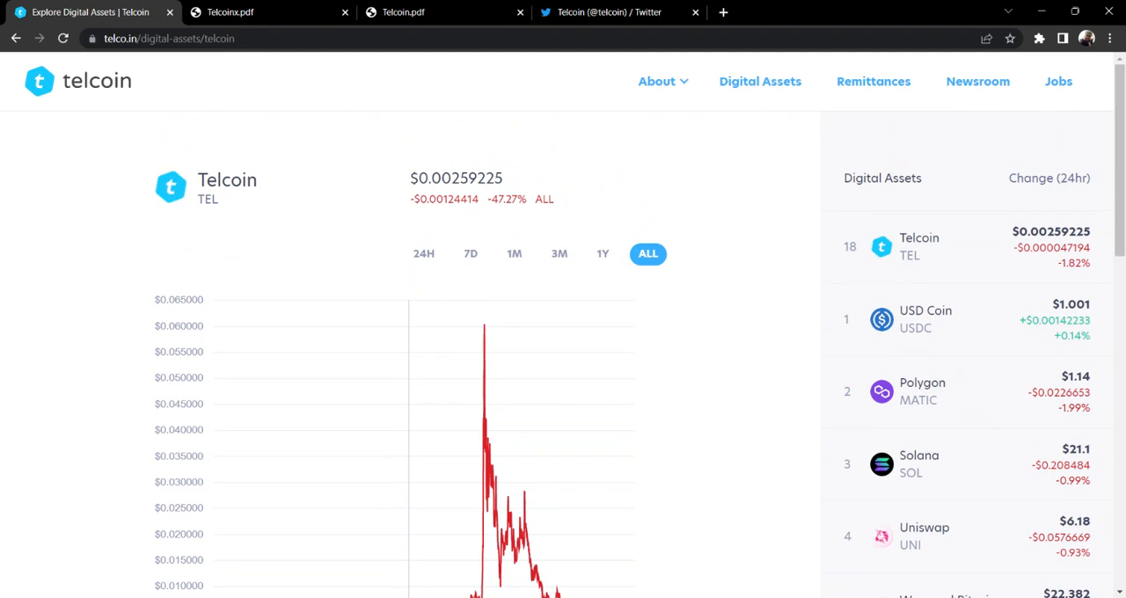
mouse_move(782, 179)
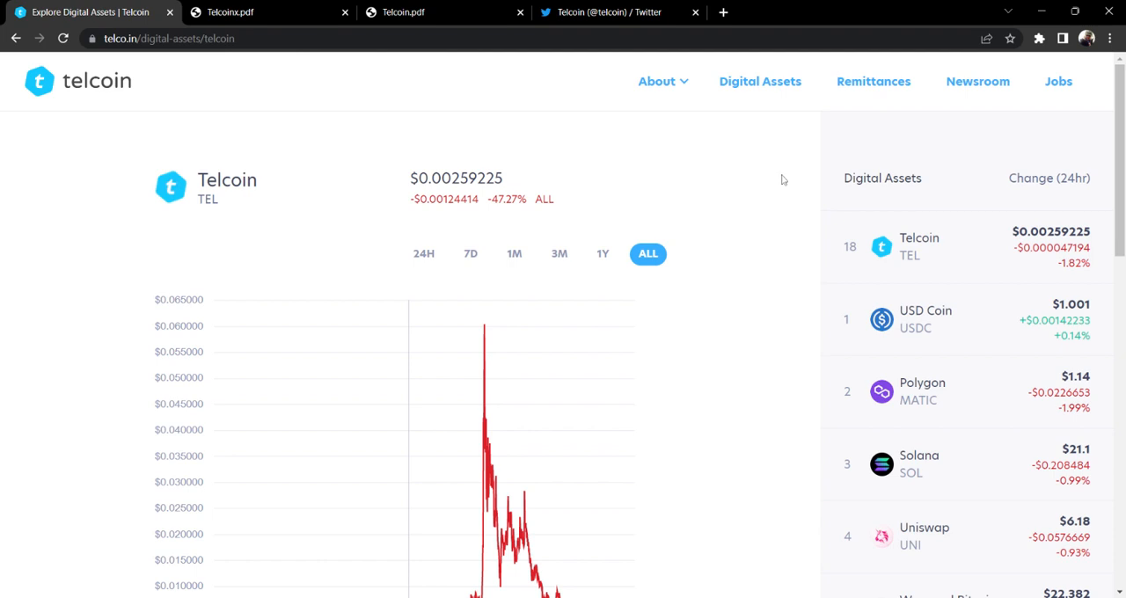